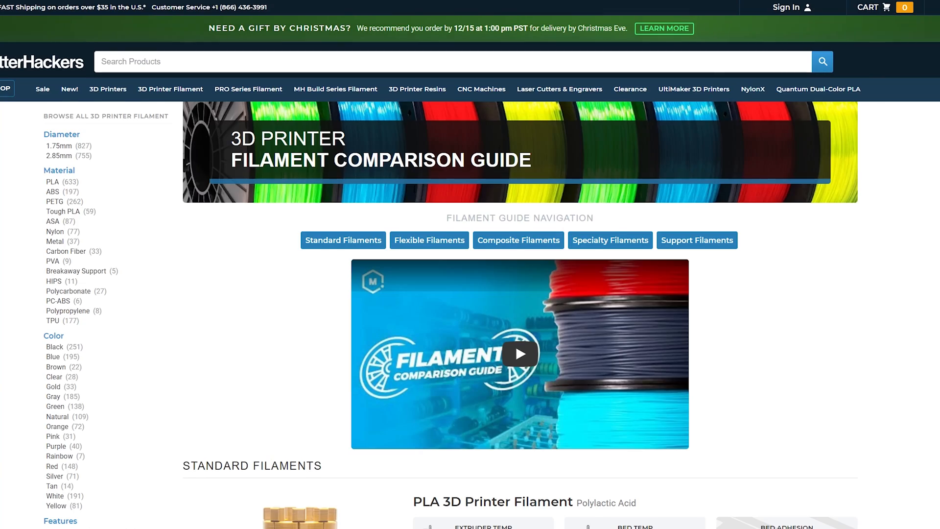
Step: Scroll down and select the square flange sketch on the duct
scroll("down", 3)
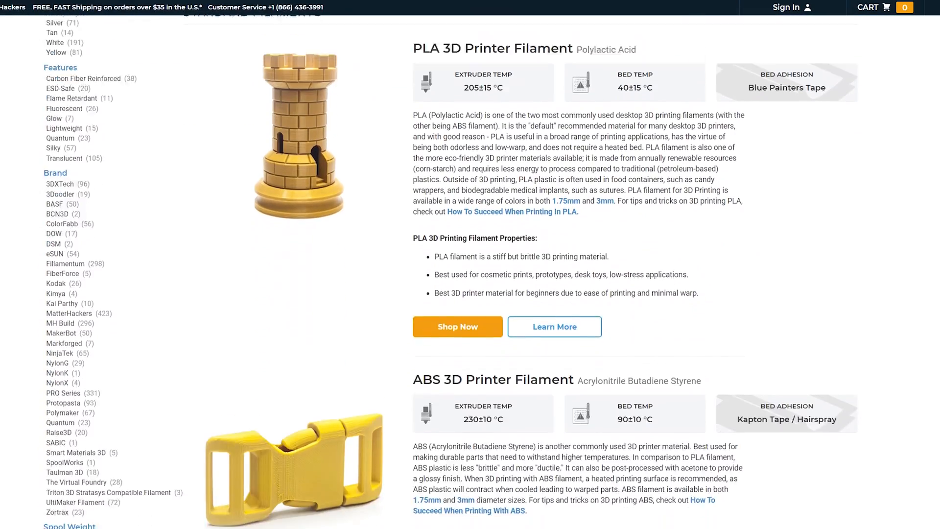
scroll("down", 3)
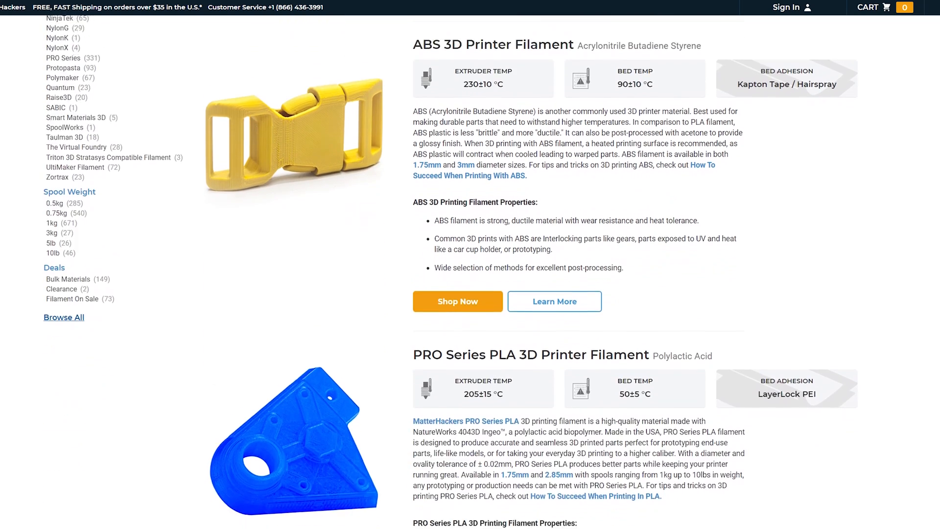
scroll("down", 3)
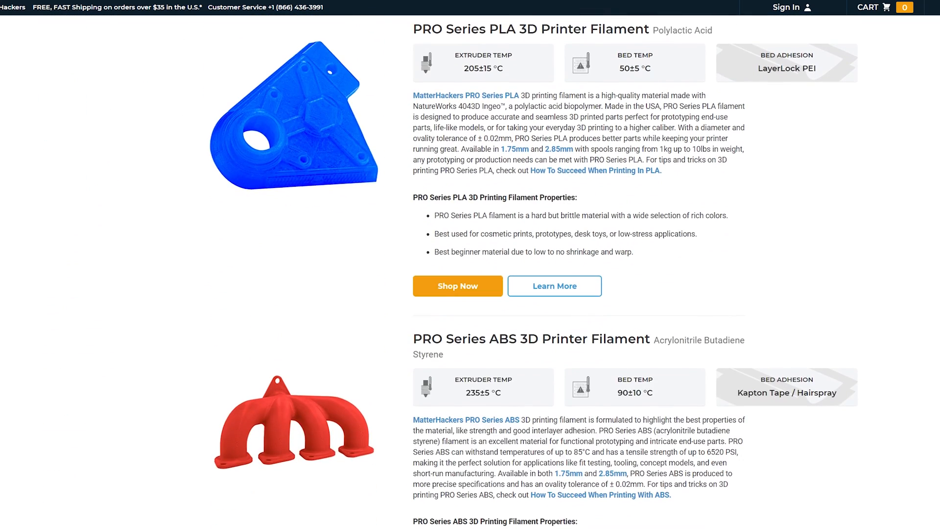
scroll("down", 3)
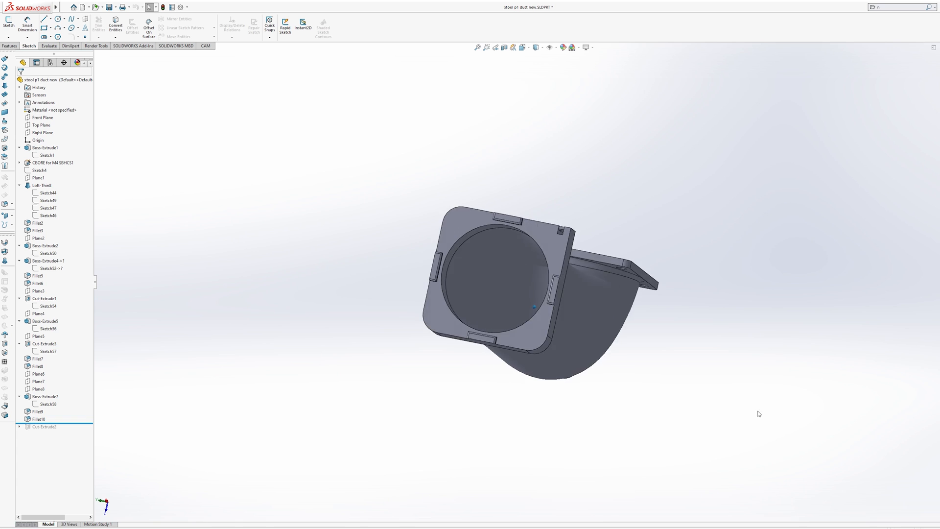
left_click(46, 253)
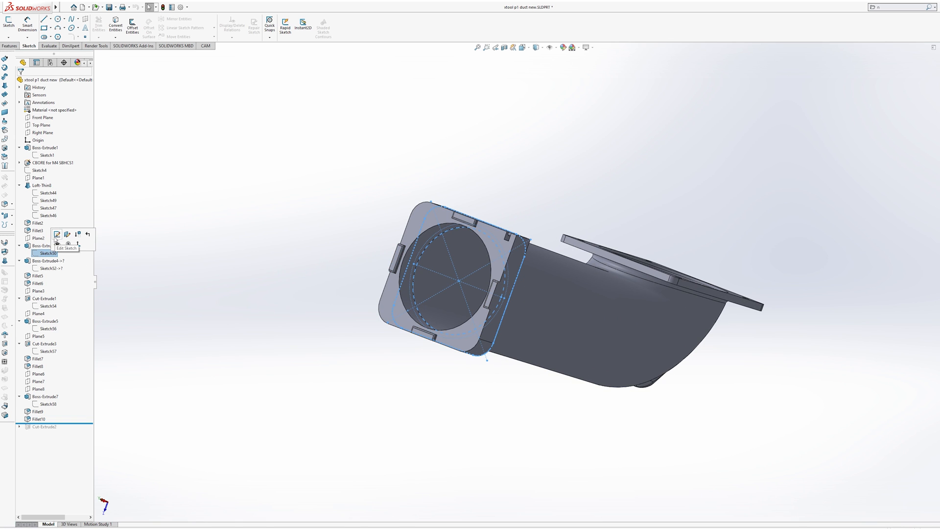
left_click(56, 235)
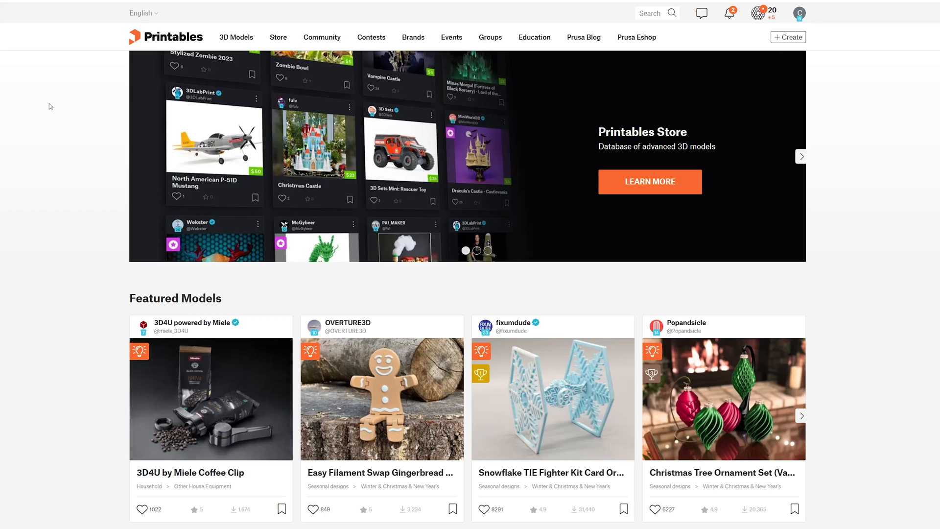
Step: Show the Printables 3D Models catalogue sorted by number of makes
left_click(236, 37)
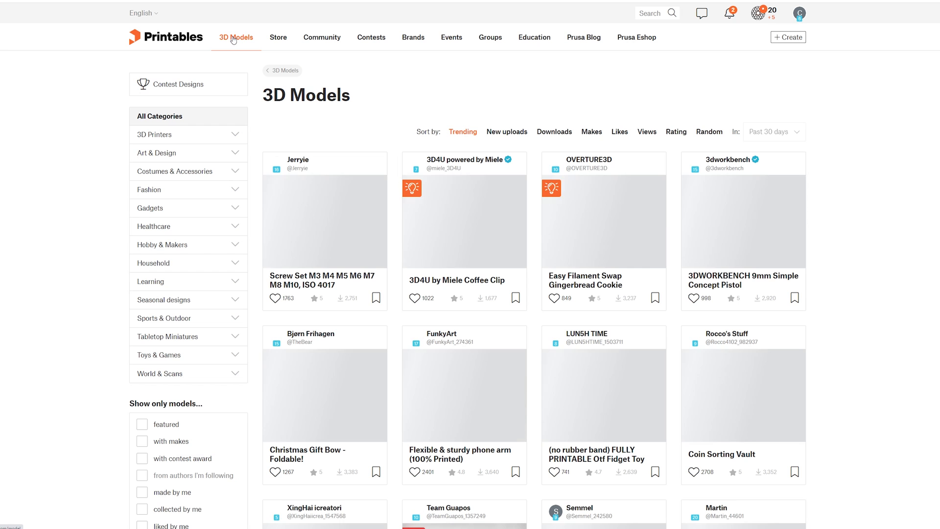
scroll("down", 3)
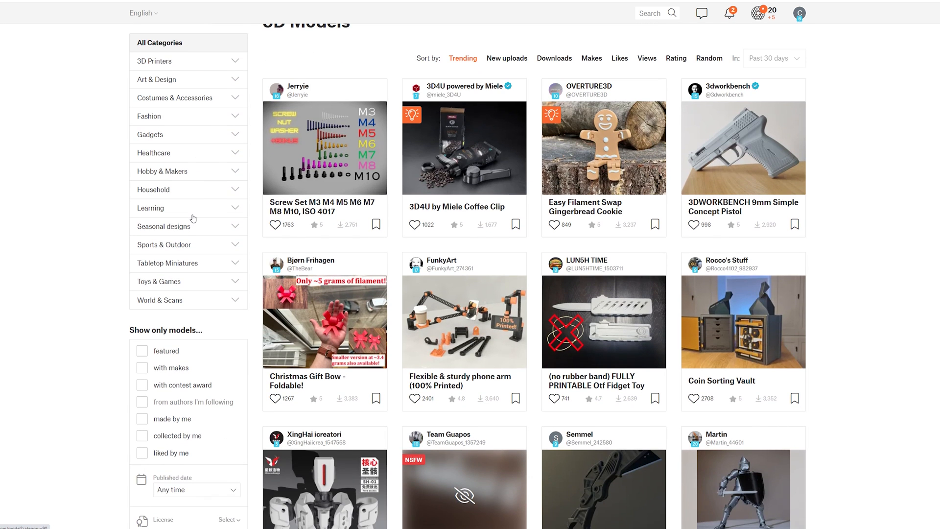
scroll("up", 3)
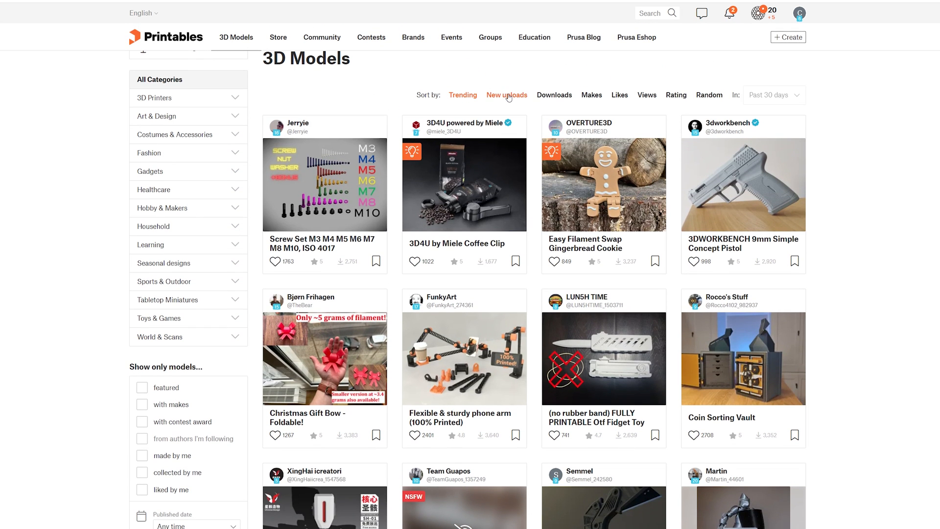
left_click(591, 131)
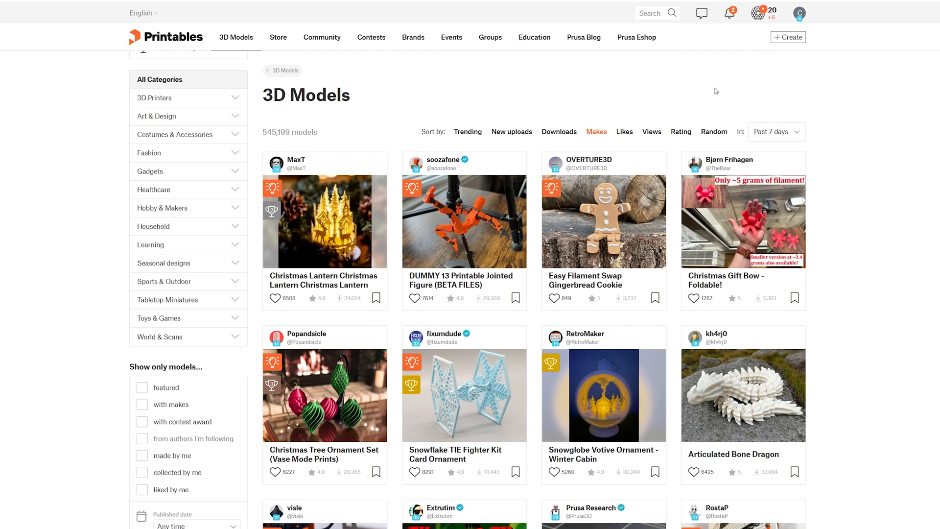
Step: Open the time-range dropdown and scroll through the sorted model results
left_click(775, 131)
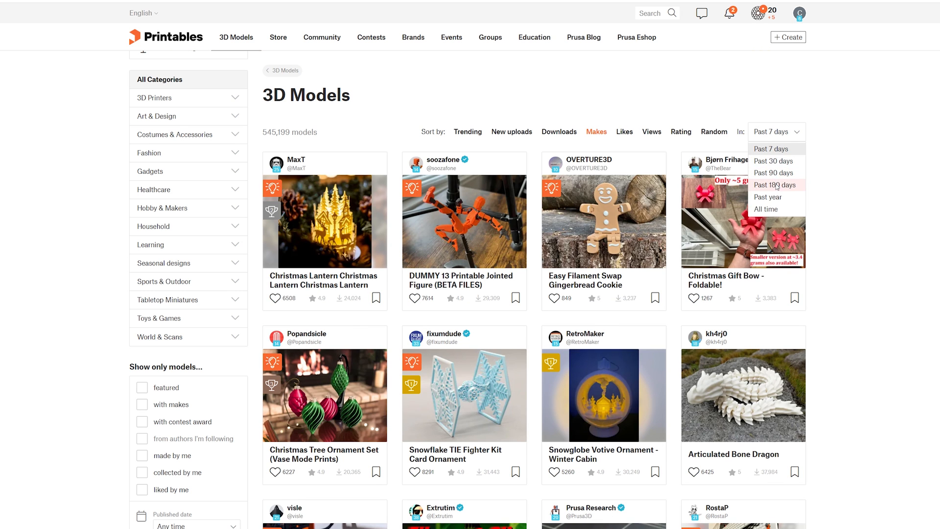
scroll("down", 3)
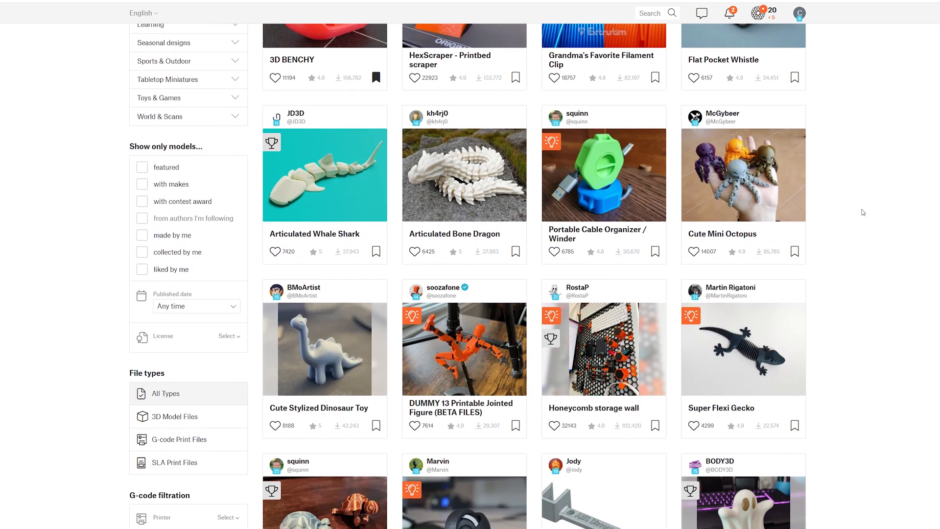
scroll("down", 3)
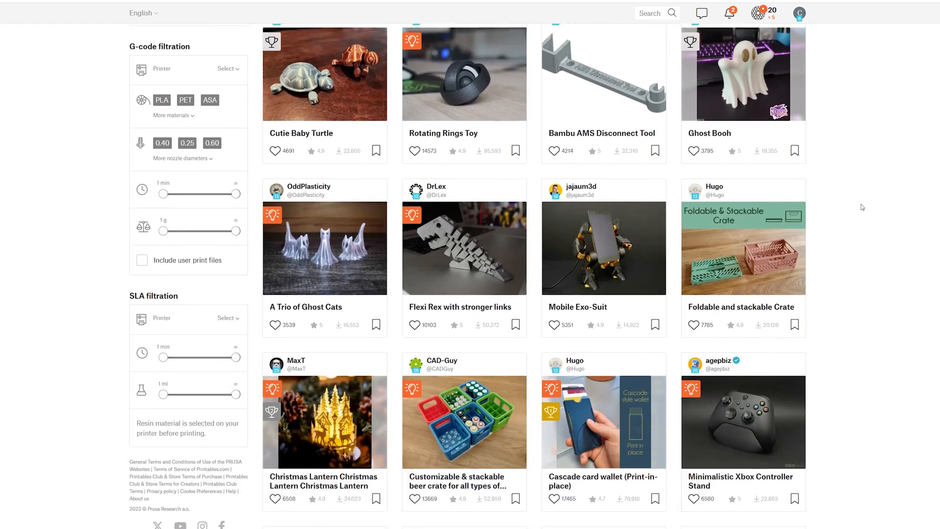
scroll("down", 3)
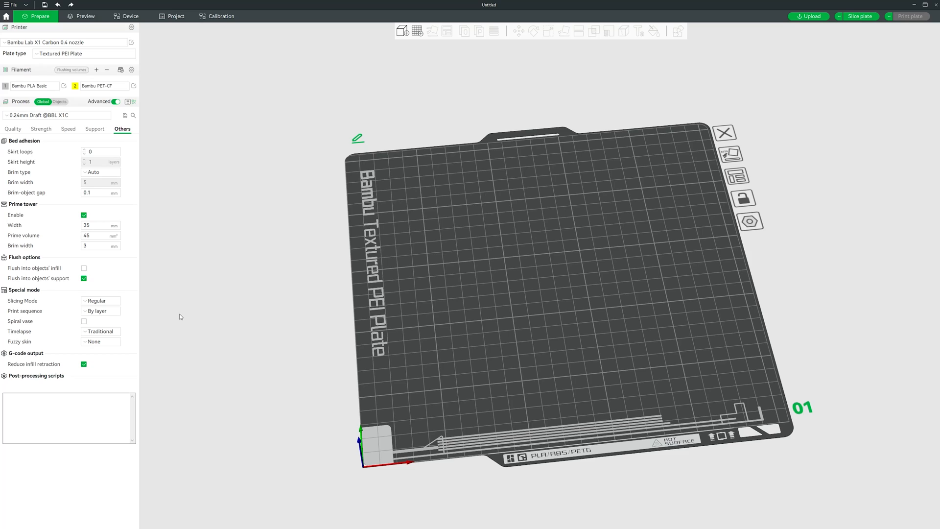
Step: Set Bambu PLA Basic filament and 0.20mm Standard process, then review Strength and Speed settings
left_click(66, 42)
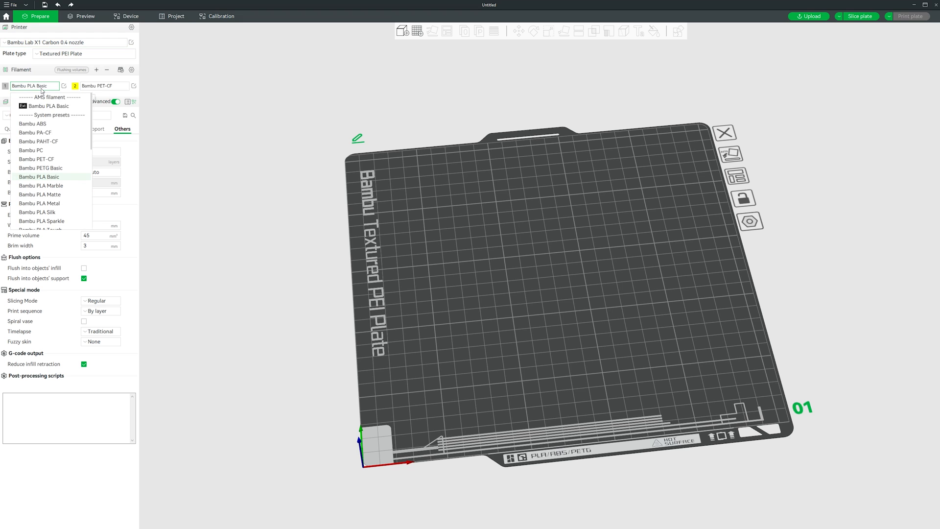
mouse_move(39, 176)
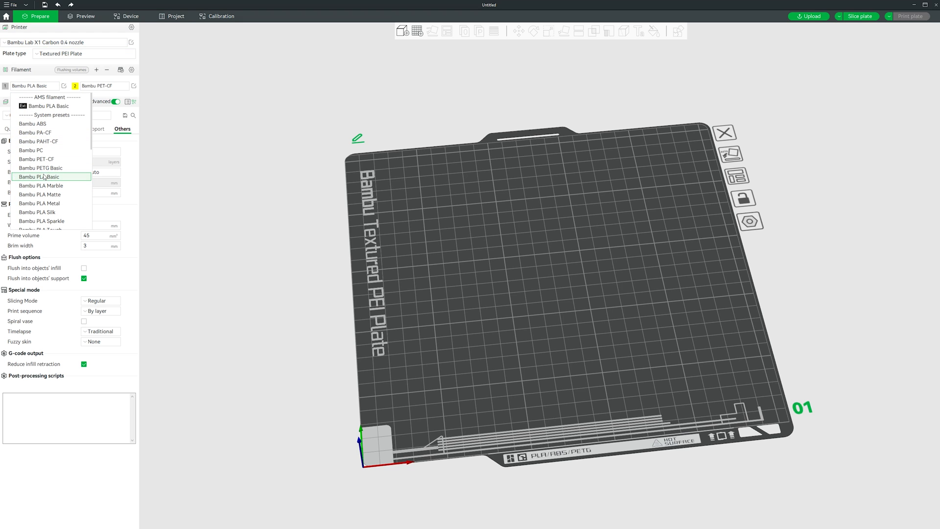
left_click(56, 115)
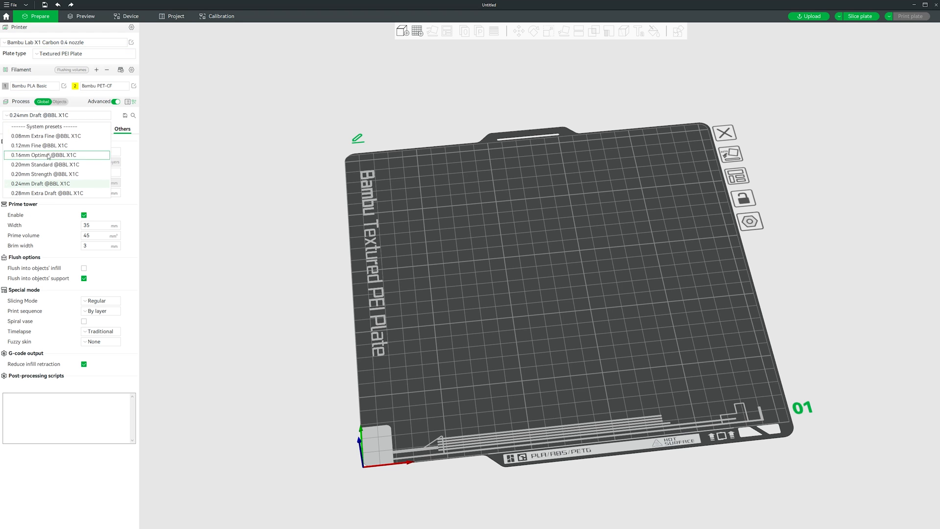
left_click(43, 165)
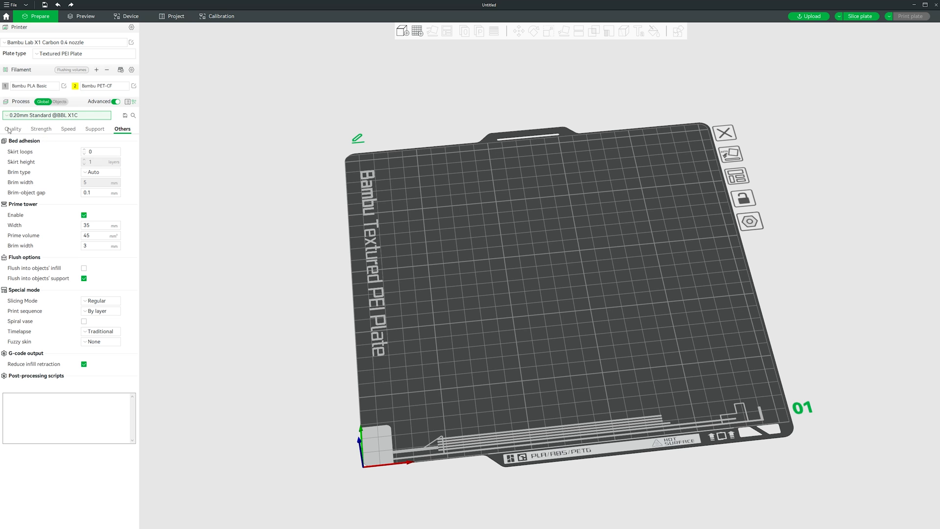
left_click(41, 129)
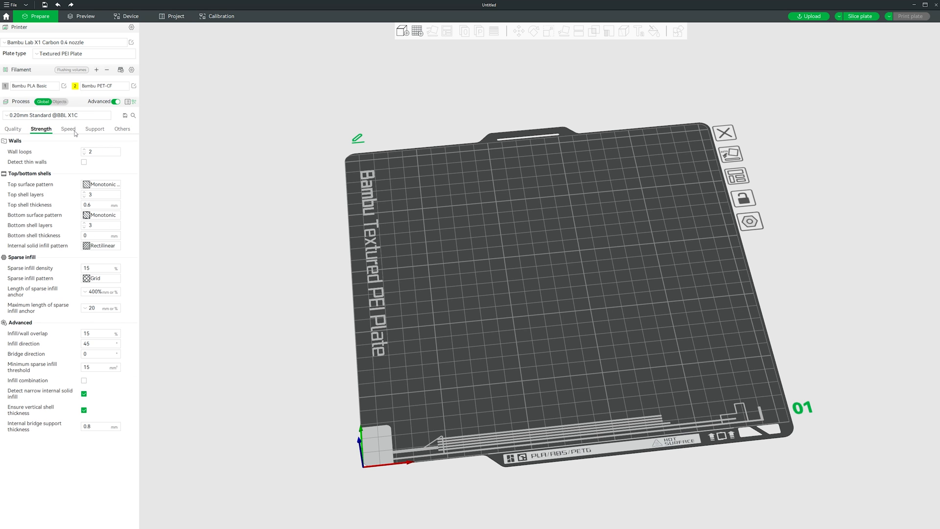
left_click(68, 129)
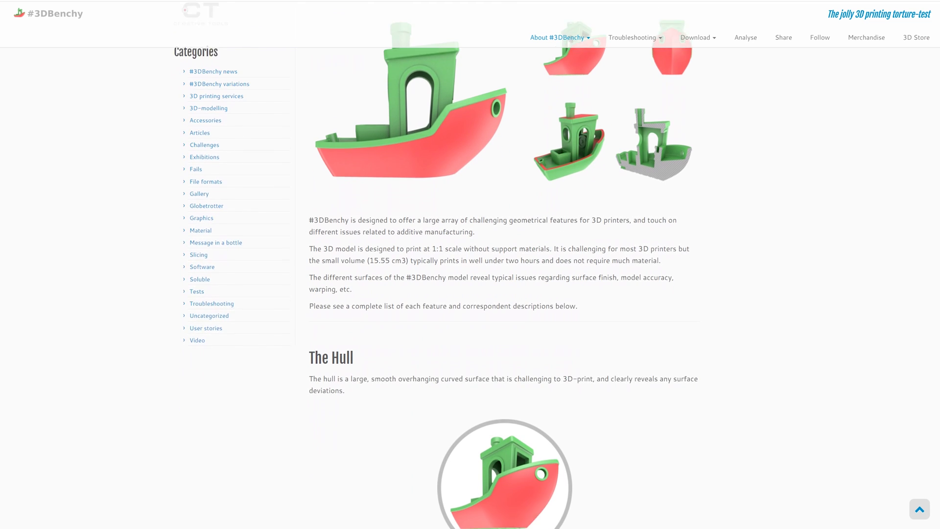
scroll("down", 3)
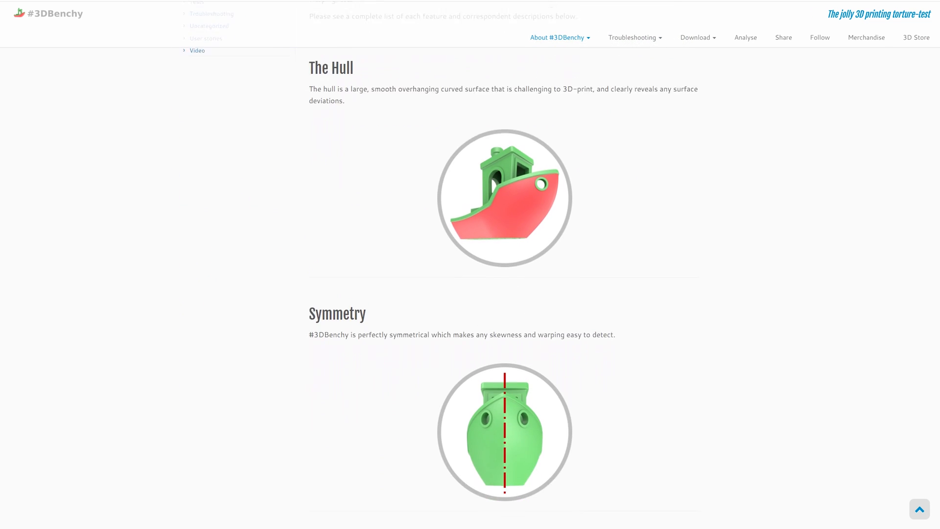
scroll("down", 3)
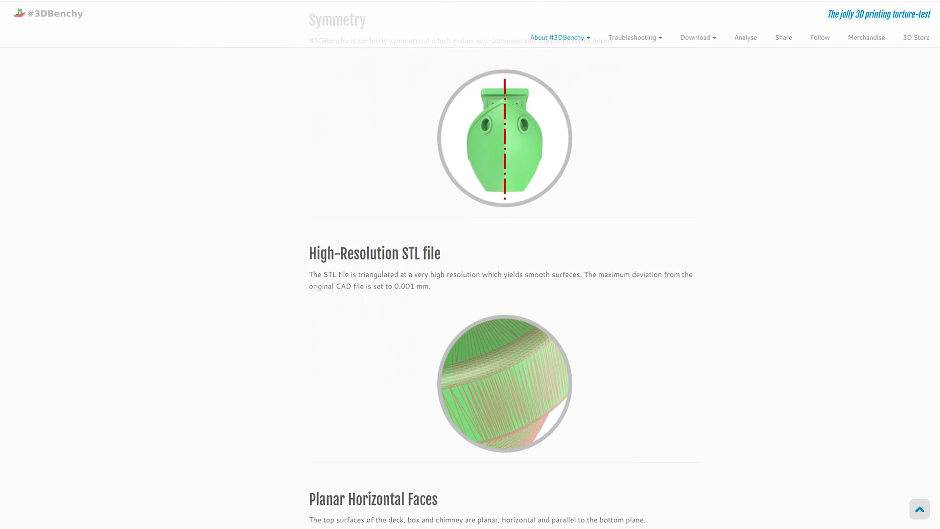
scroll("down", 3)
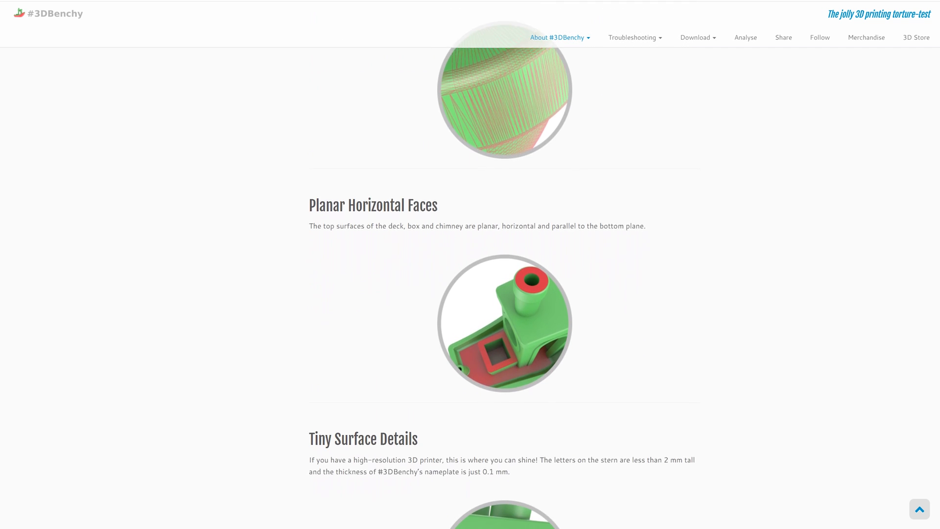
scroll("down", 3)
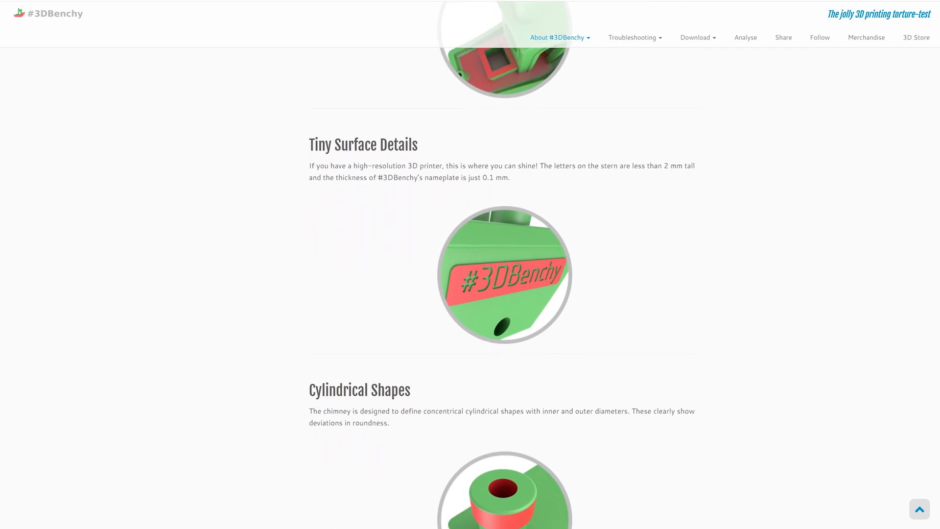
scroll("down", 3)
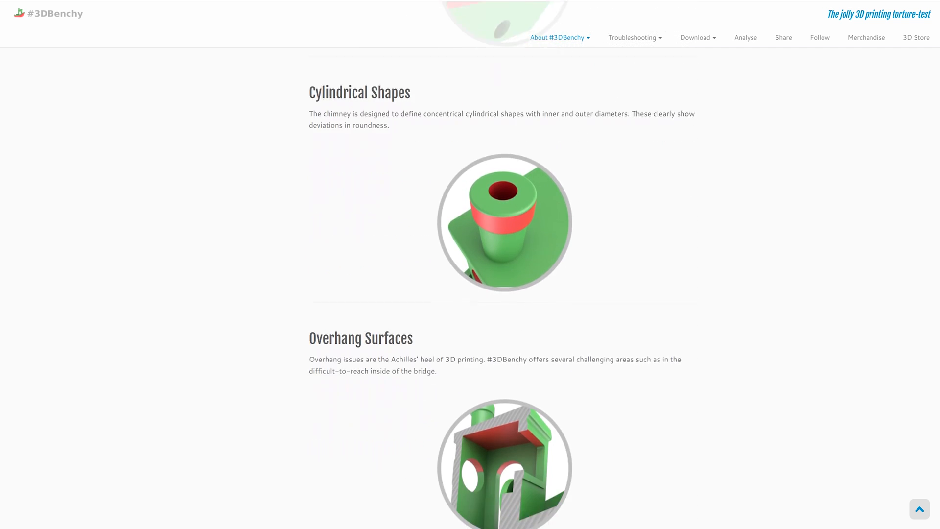
scroll("down", 3)
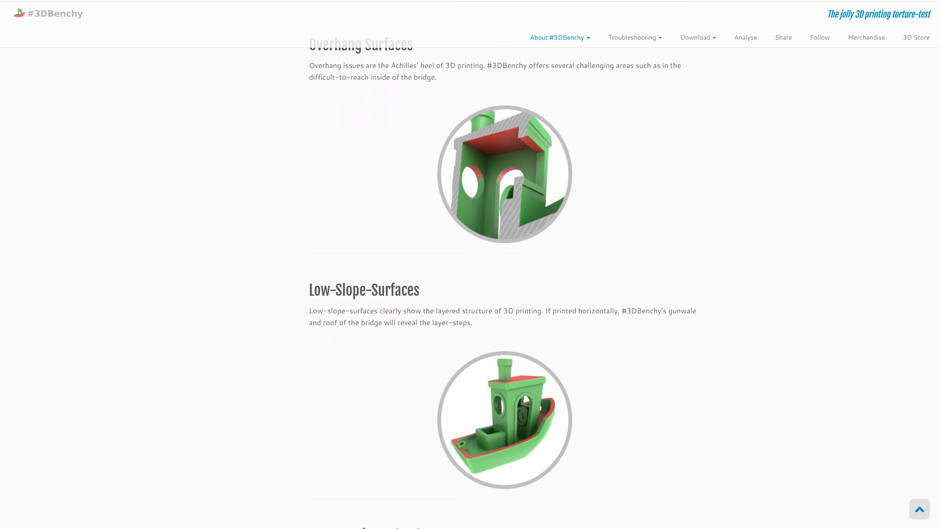
scroll("down", 3)
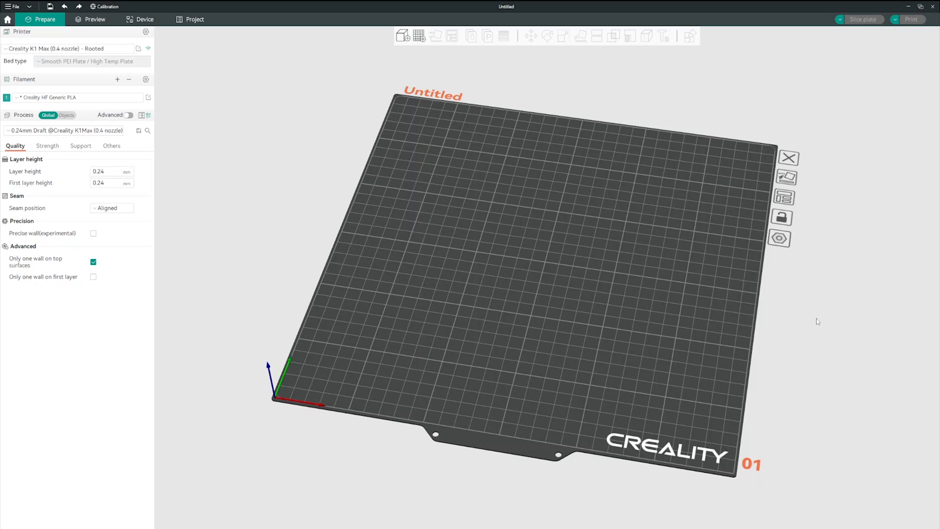
mouse_move(557, 330)
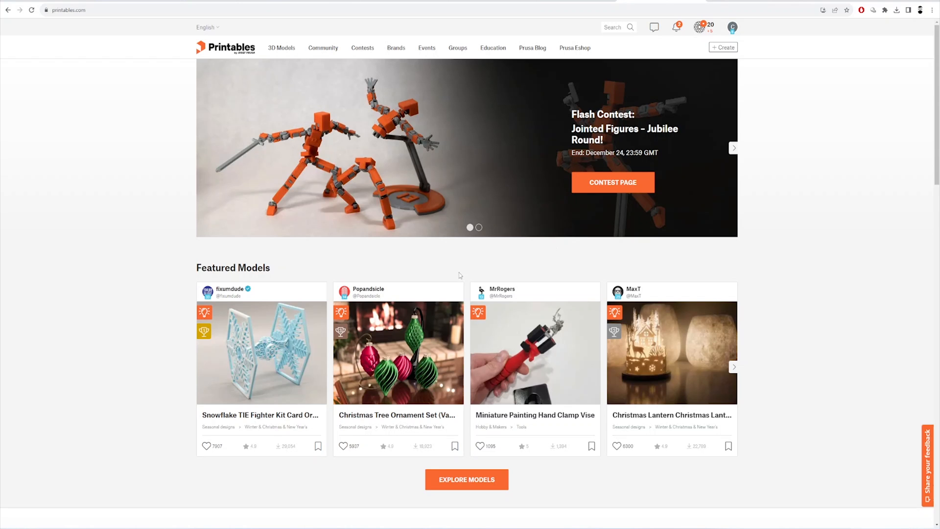
mouse_move(627, 40)
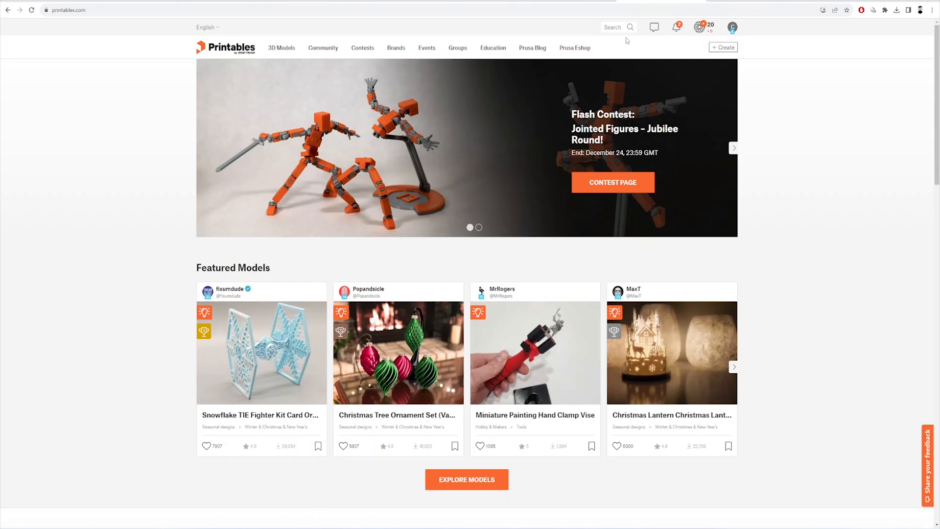
Step: Search Printables for 'benchy', sort by most popular, and open the 3D BENCHY page
type("be")
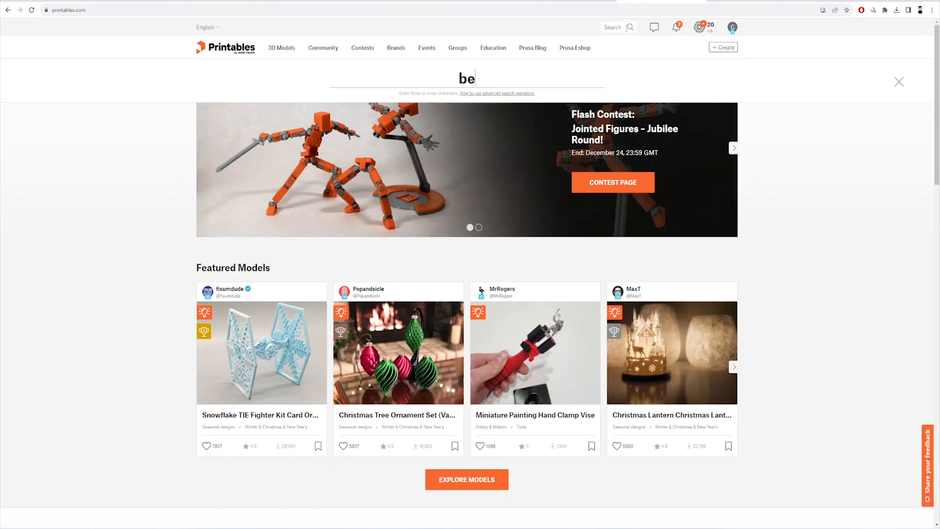
key("Return")
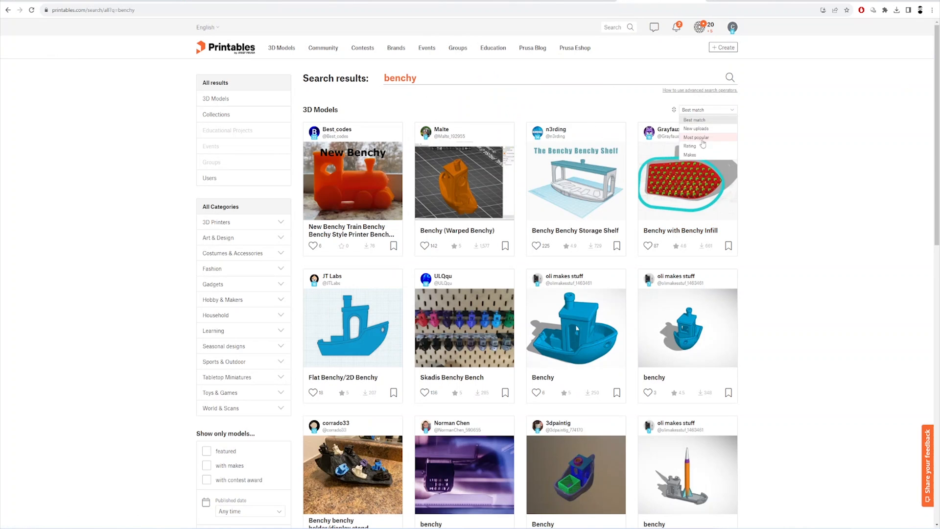
left_click(695, 137)
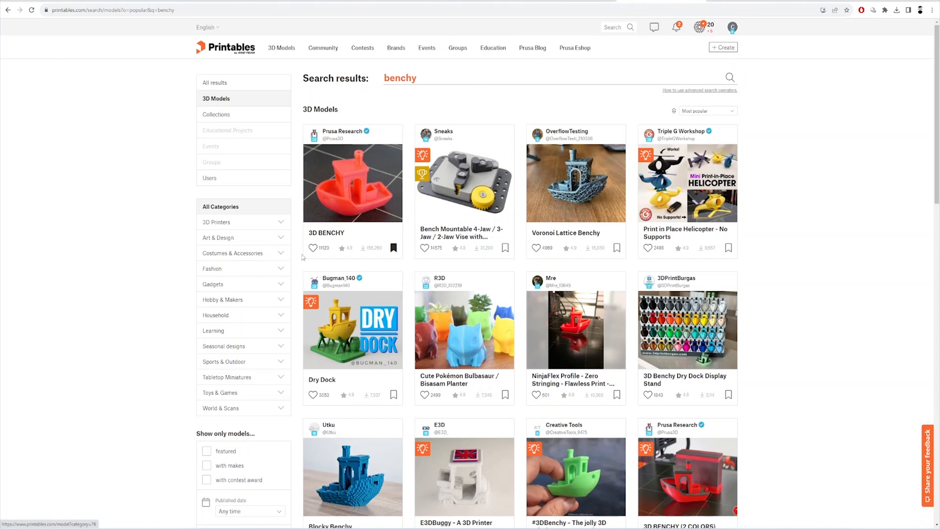
left_click(352, 181)
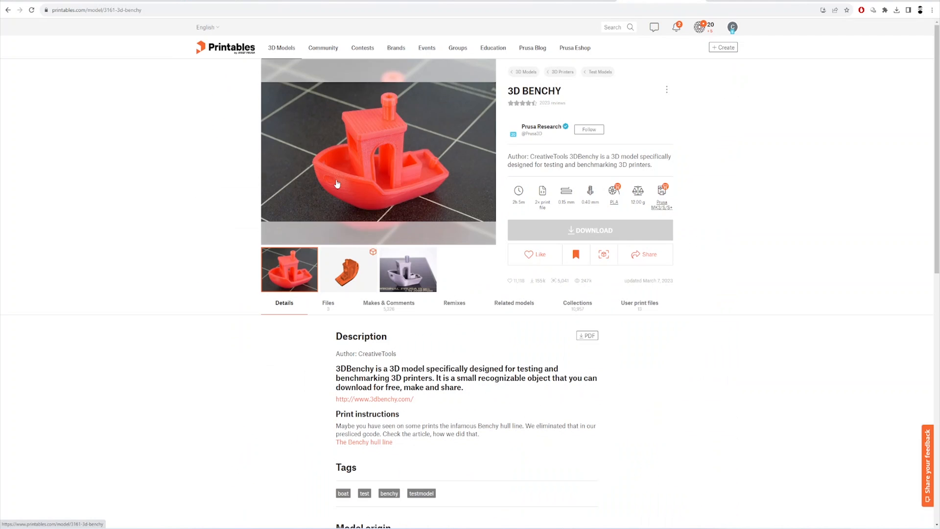
mouse_move(590, 230)
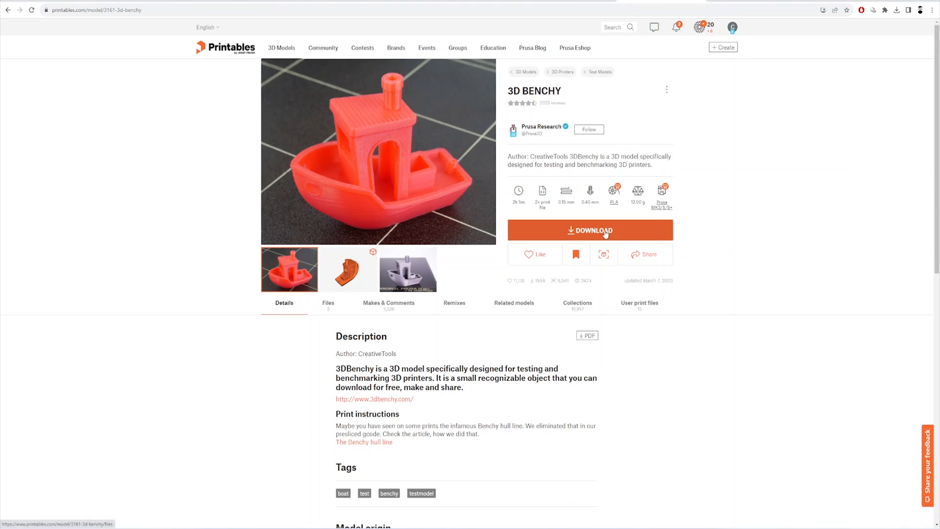
mouse_move(321, 318)
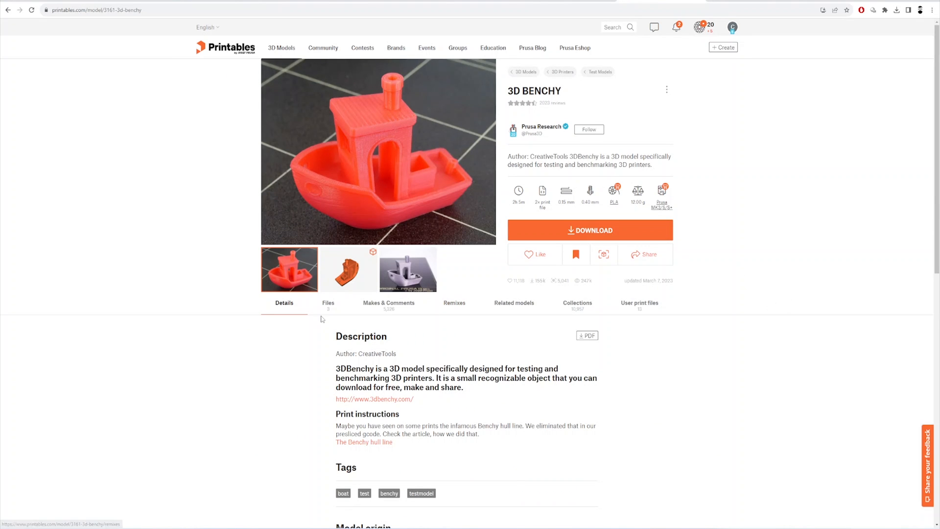
Step: Download 3dbenchy.stl from the model's Files tab and confirm it in recent downloads
left_click(327, 303)
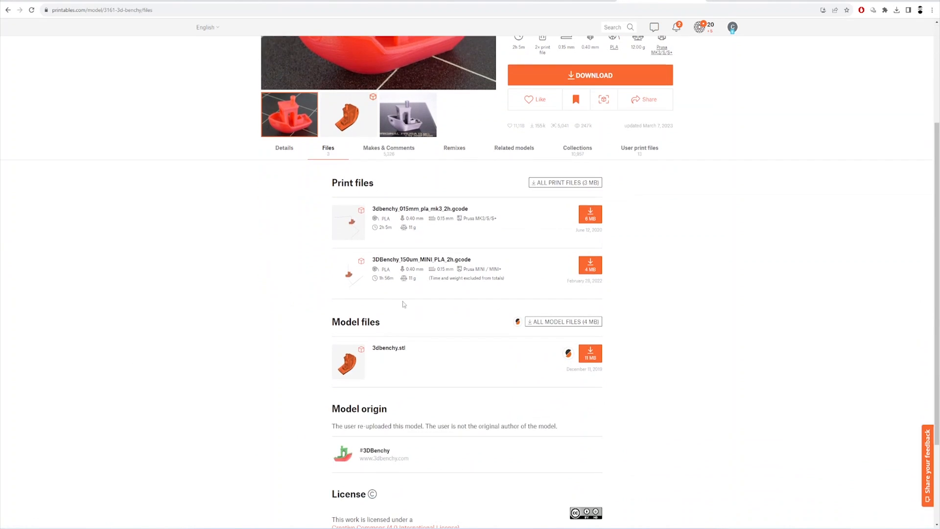
mouse_move(465, 219)
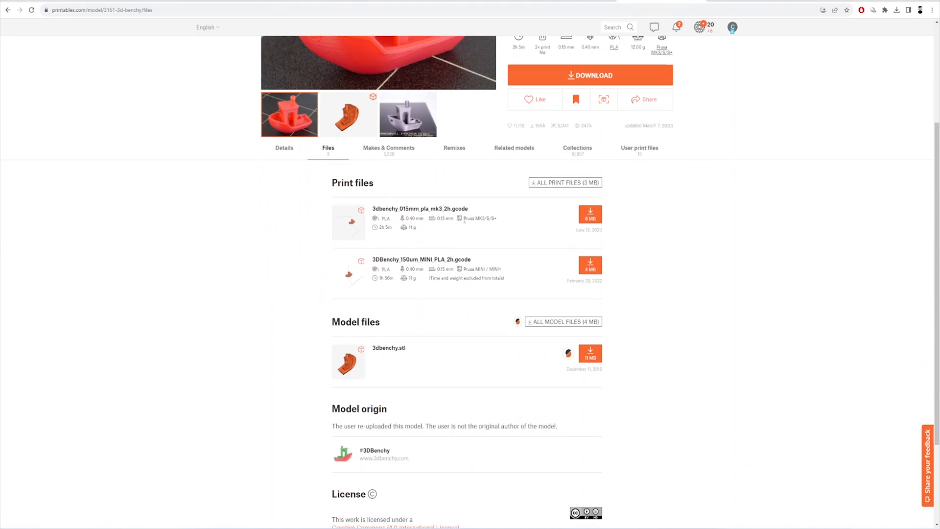
mouse_move(483, 224)
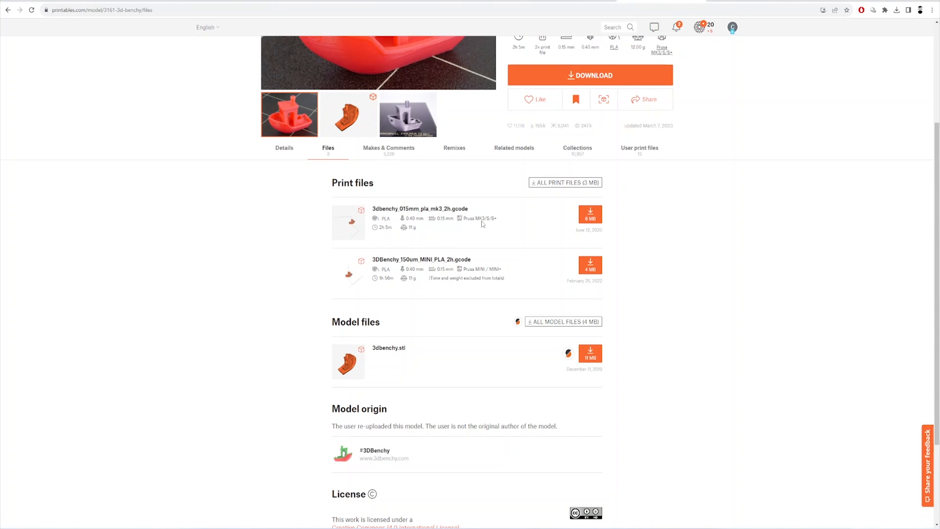
double_click(477, 269)
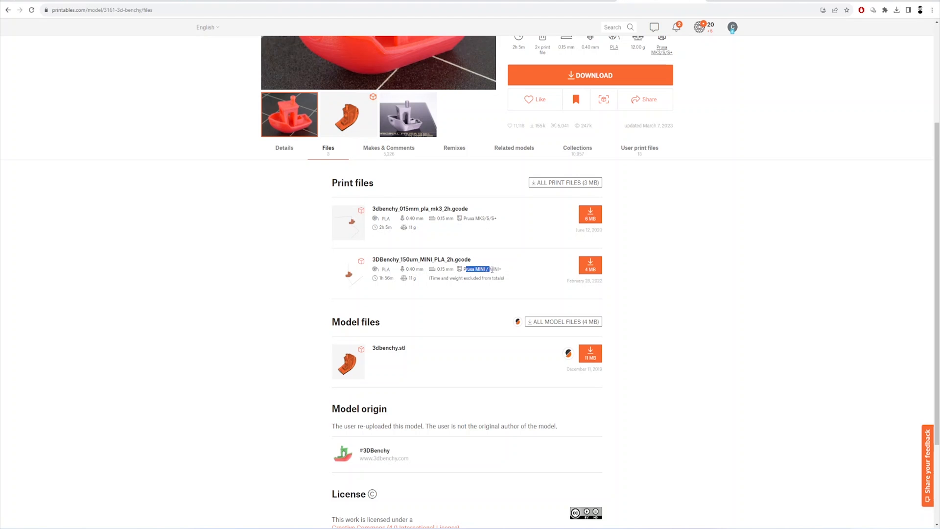
left_click(267, 330)
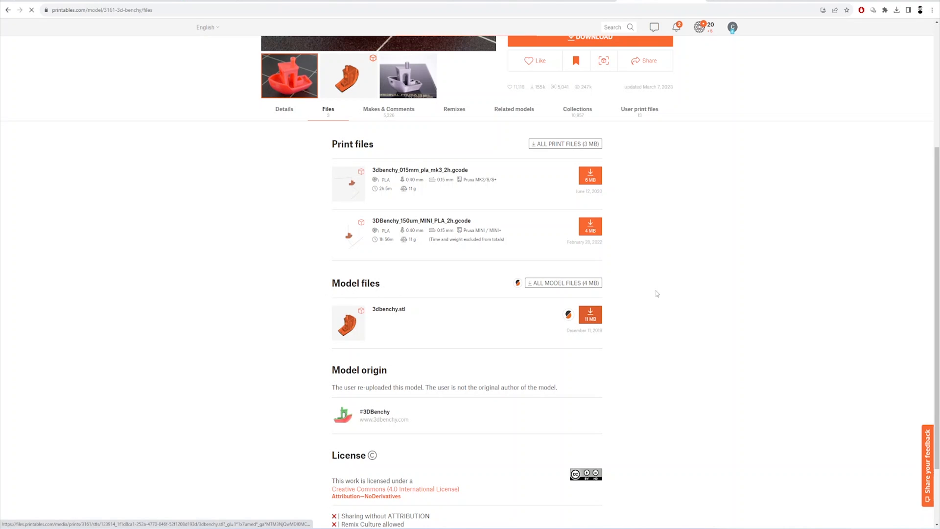
scroll("up", 3)
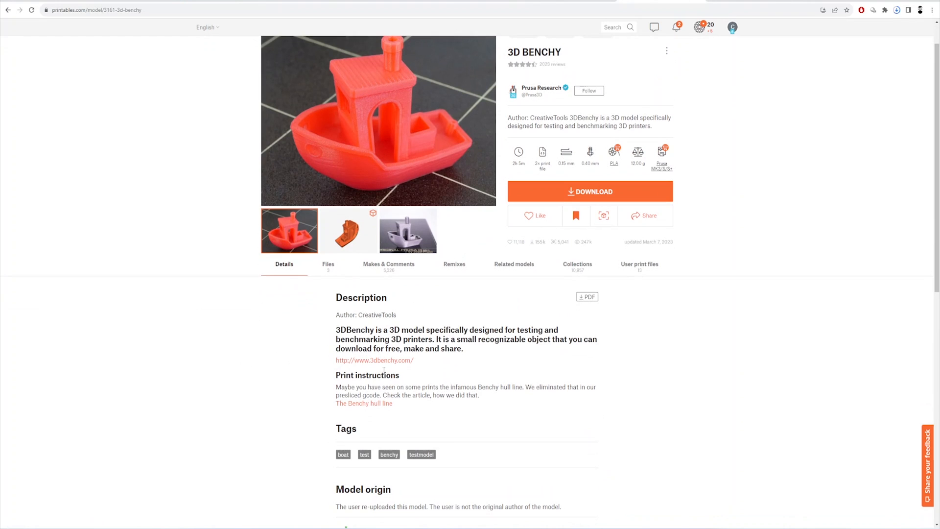
left_click(897, 9)
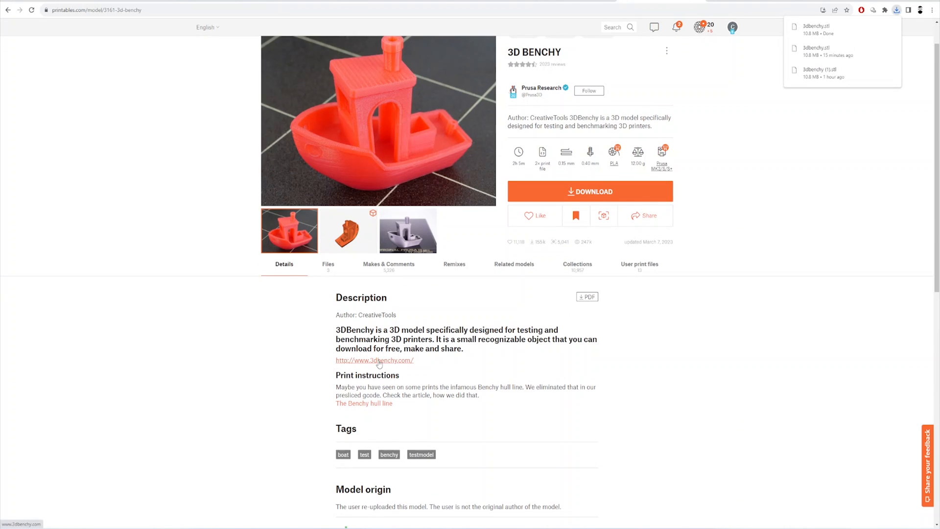
mouse_move(294, 370)
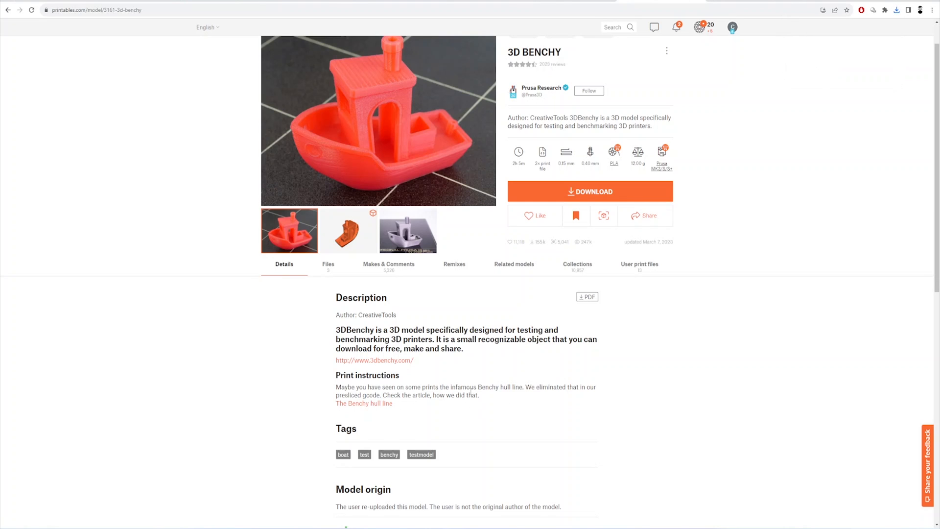
mouse_move(388, 264)
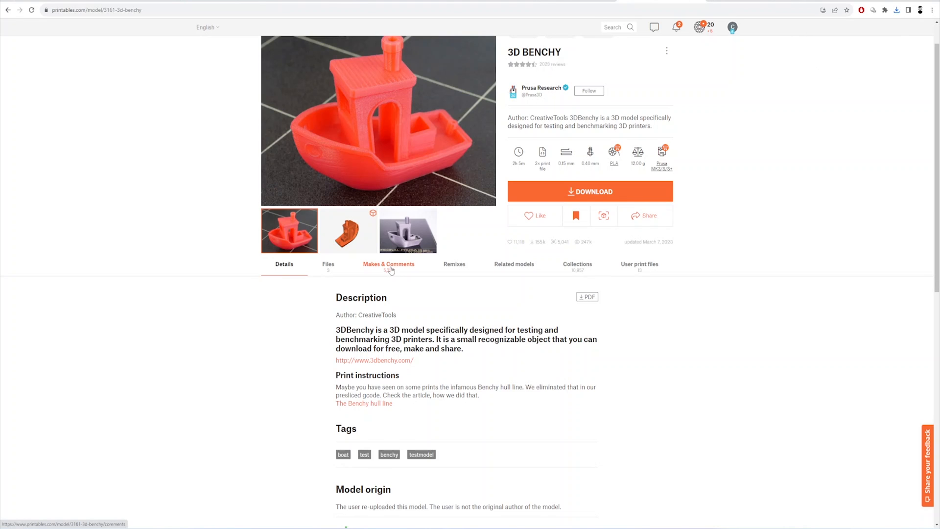
left_click(388, 264)
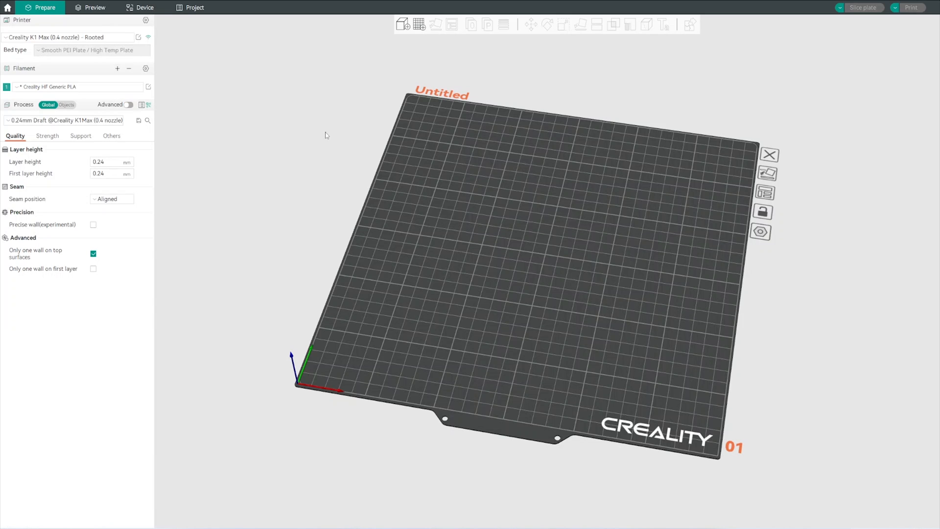
mouse_move(373, 78)
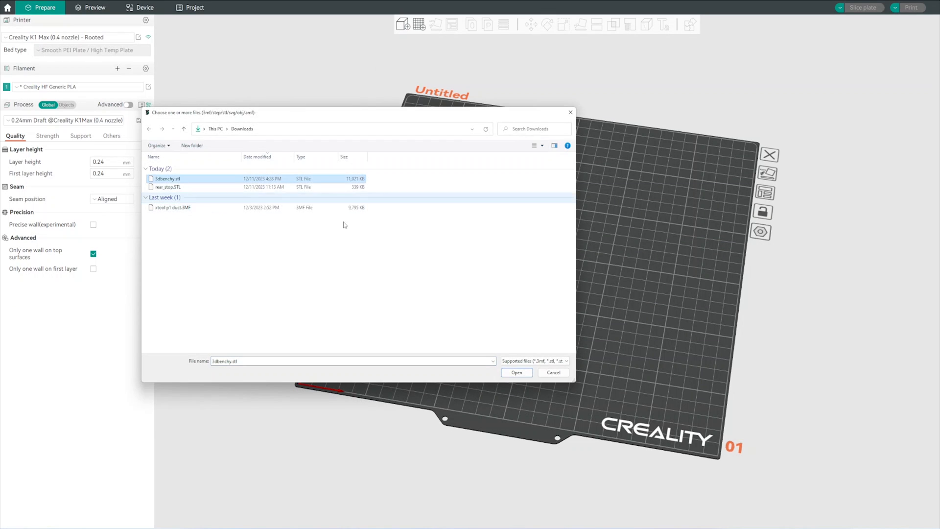
Step: Import the downloaded 3dbenchy.stl onto the Creality K1 Max build plate
left_click(515, 372)
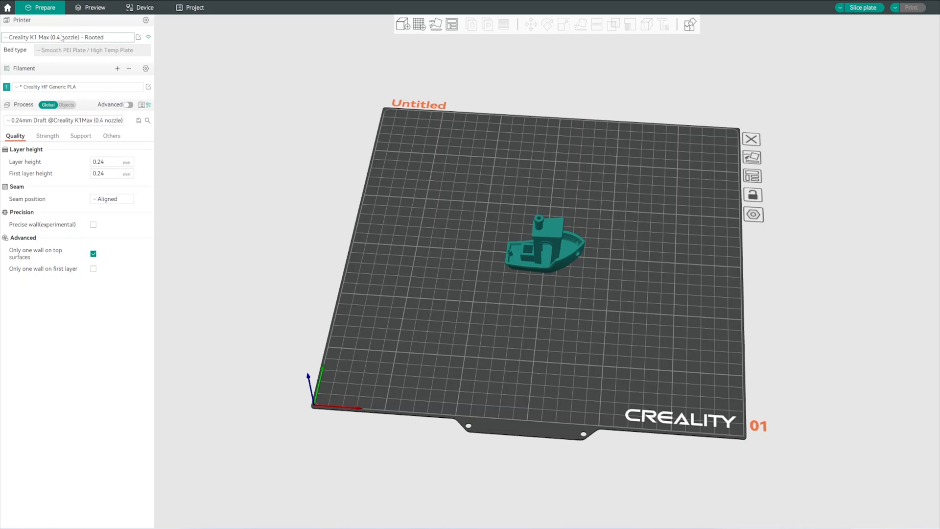
mouse_move(102, 111)
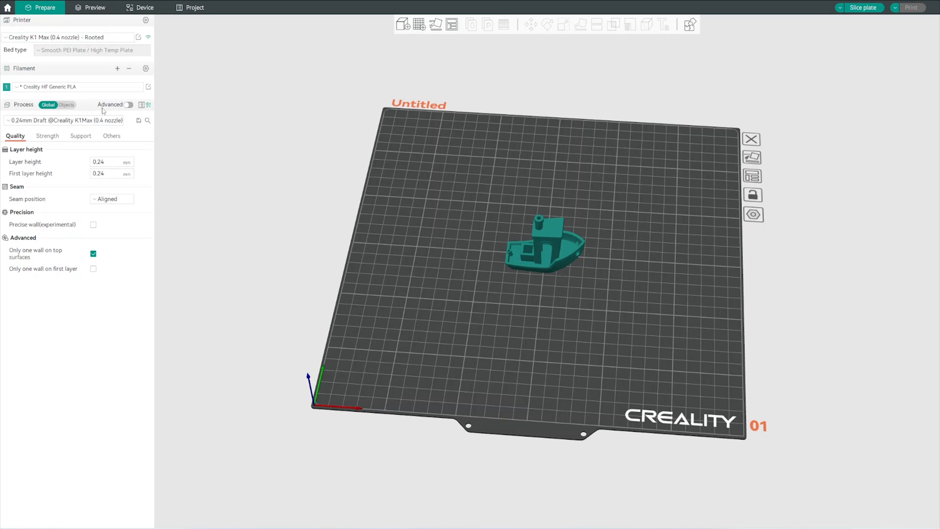
left_click(78, 86)
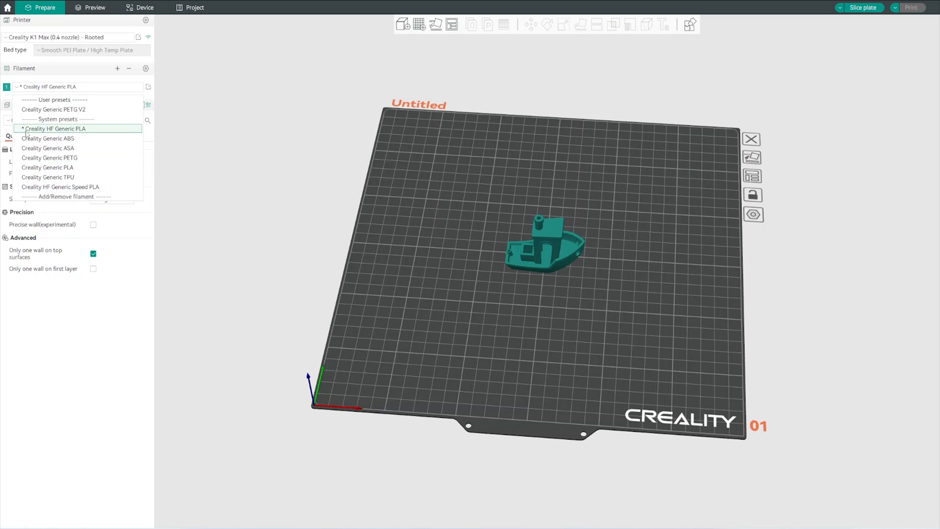
mouse_move(243, 149)
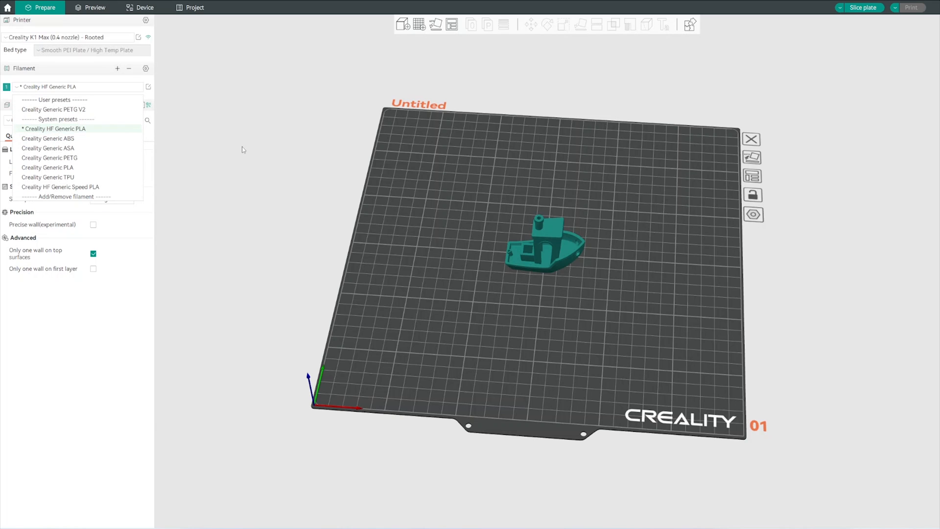
mouse_move(90, 168)
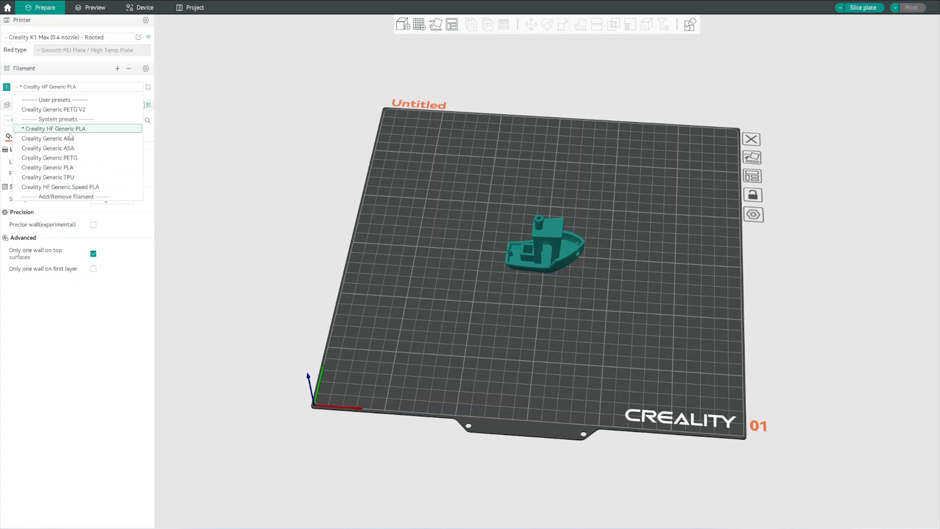
mouse_move(175, 155)
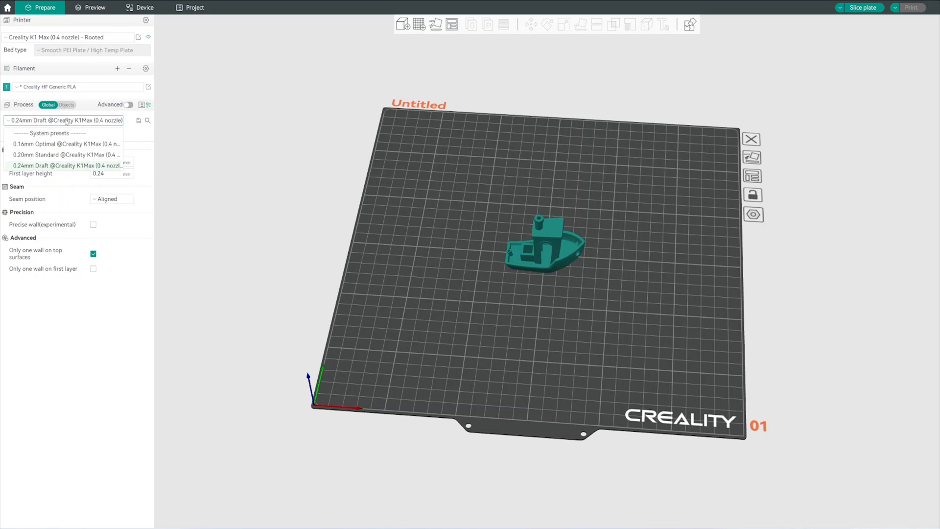
mouse_move(63, 165)
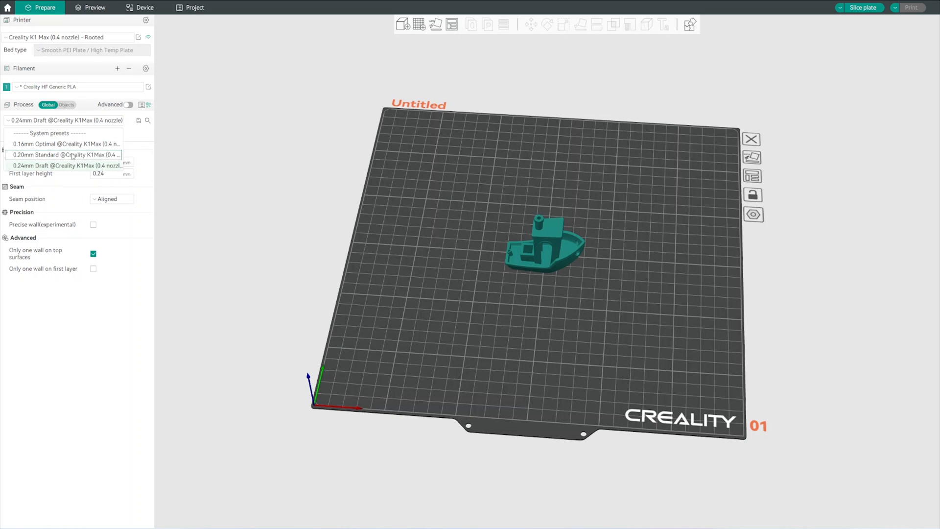
left_click(65, 144)
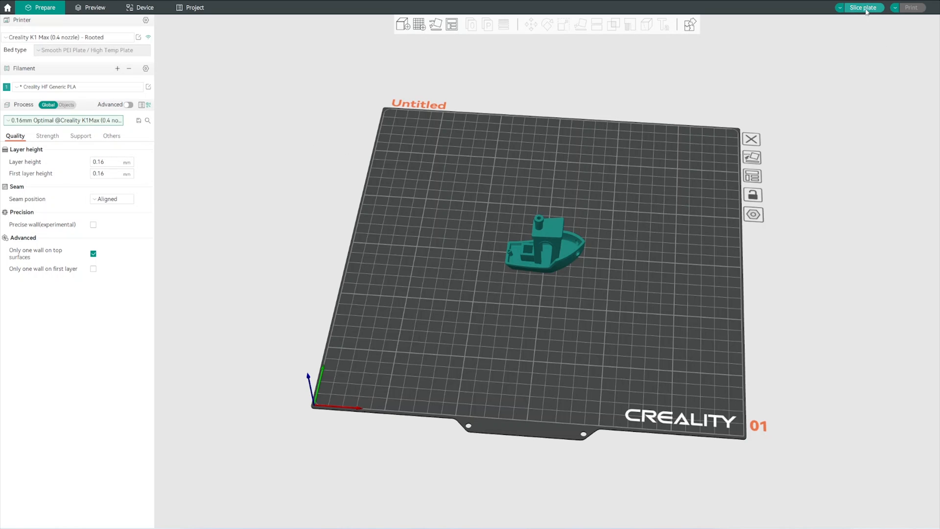
Step: Start slicing the Benchy plate with the 0.16mm Optimal settings
left_click(862, 8)
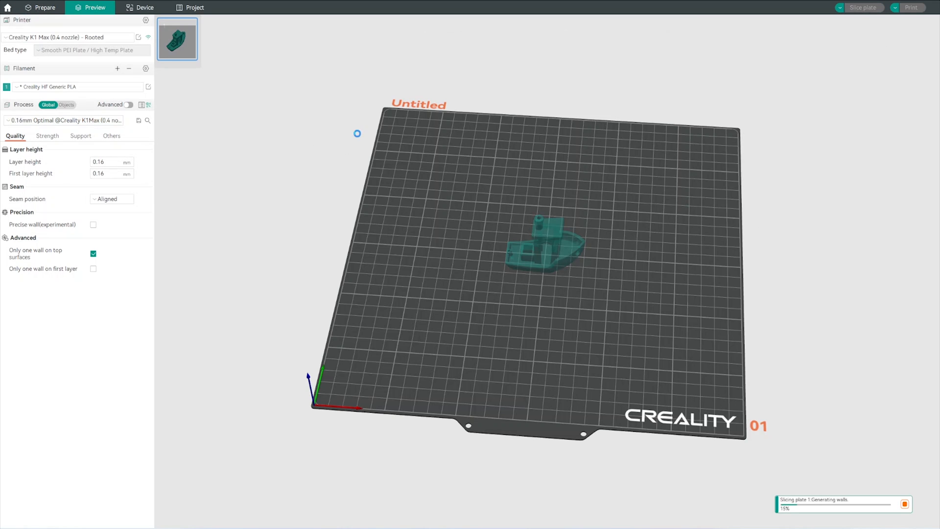
mouse_move(358, 137)
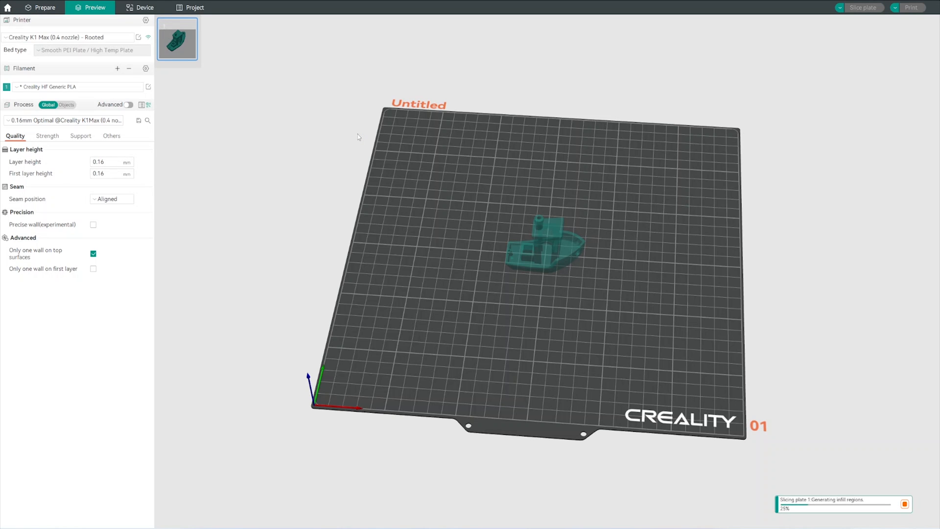
mouse_move(649, 206)
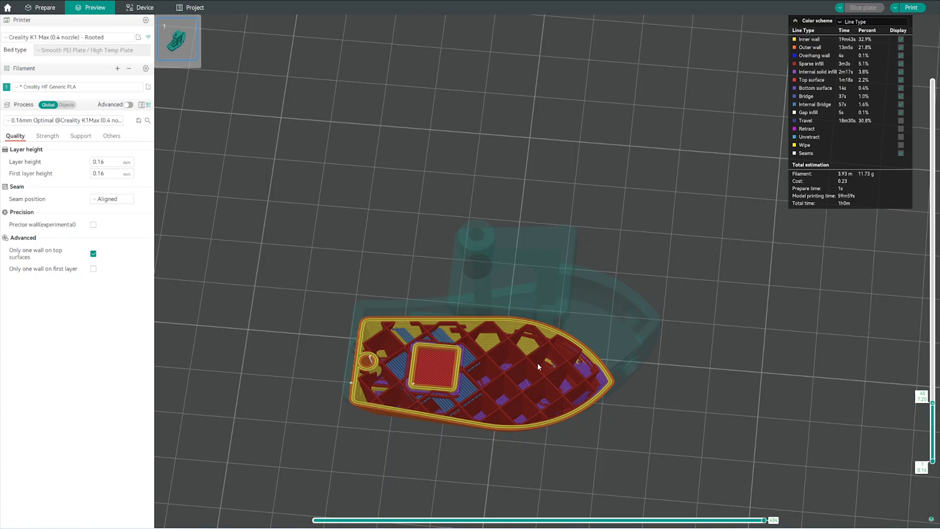
mouse_move(491, 267)
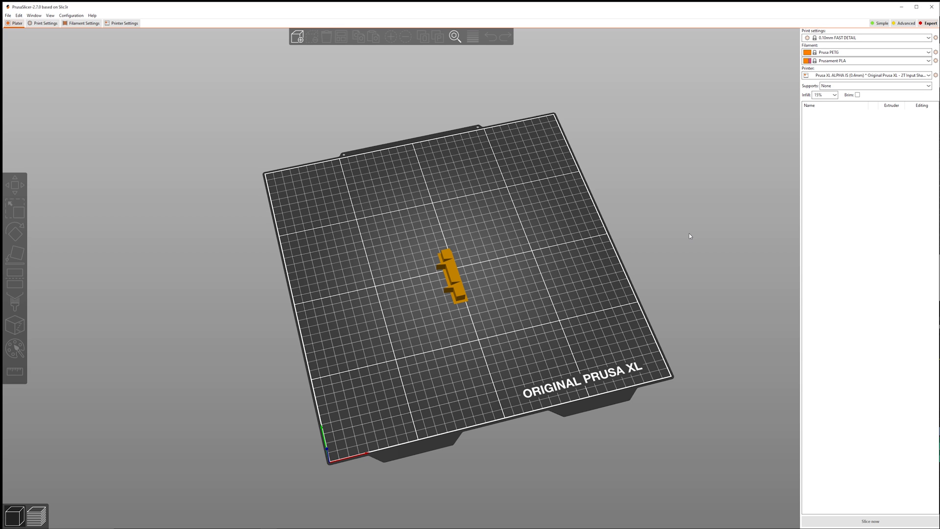
Step: Keep the 0.10mm FAST DETAIL preset and load the intake duct project onto the Prusa XL
left_click(911, 37)
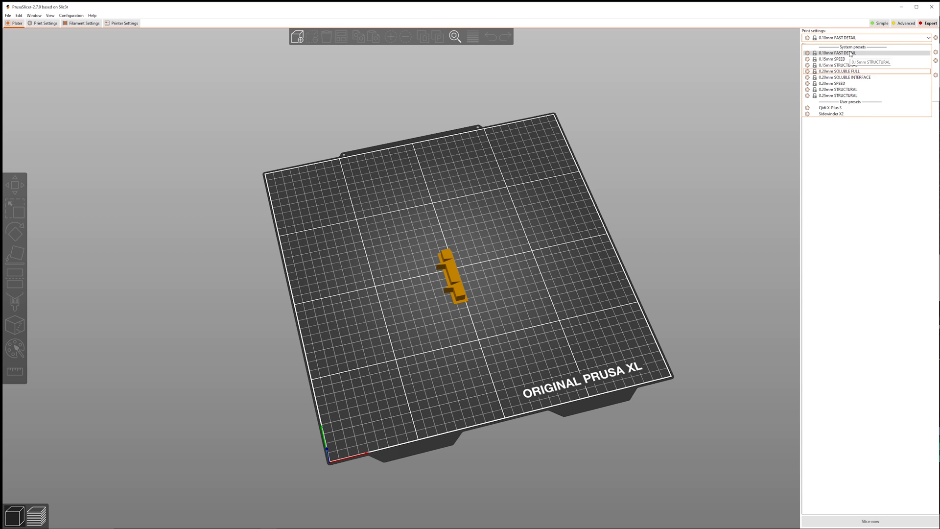
left_click(837, 53)
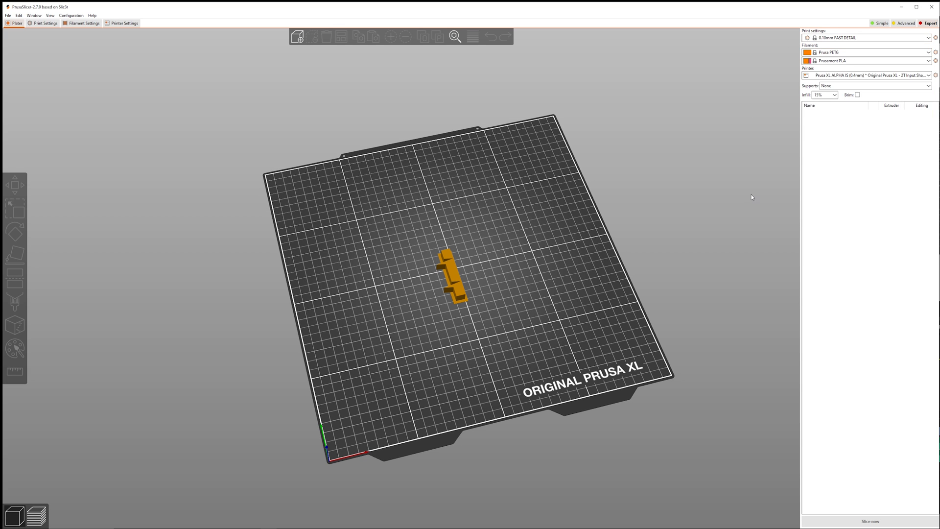
mouse_move(284, 53)
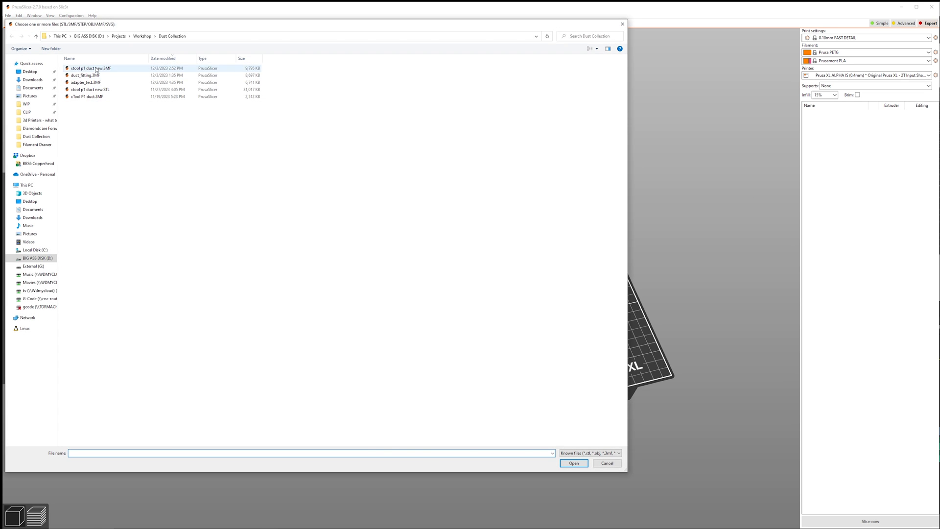
left_click(574, 463)
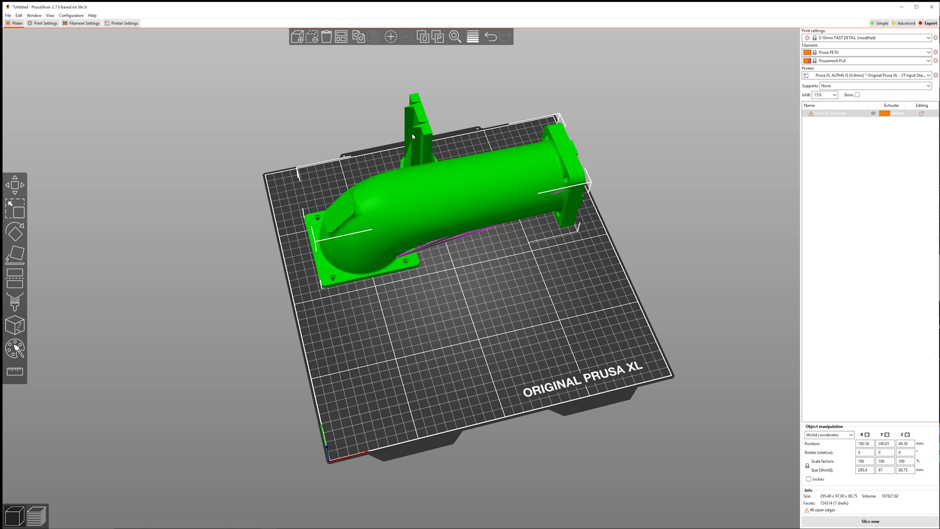
mouse_move(433, 155)
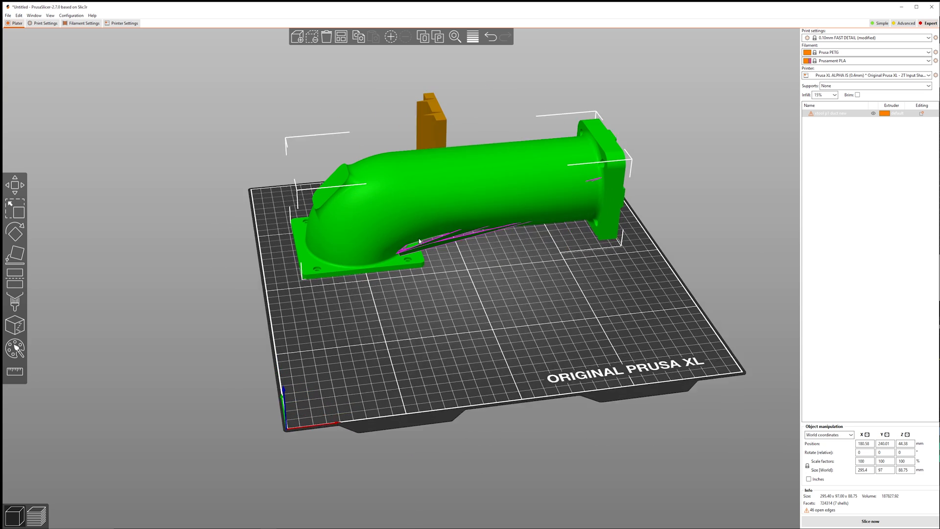
scroll("up", 3)
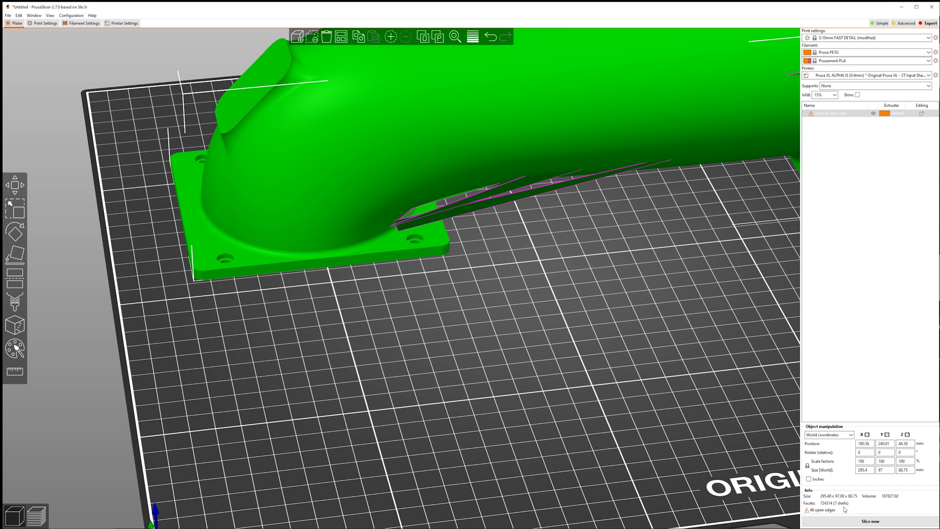
mouse_move(518, 284)
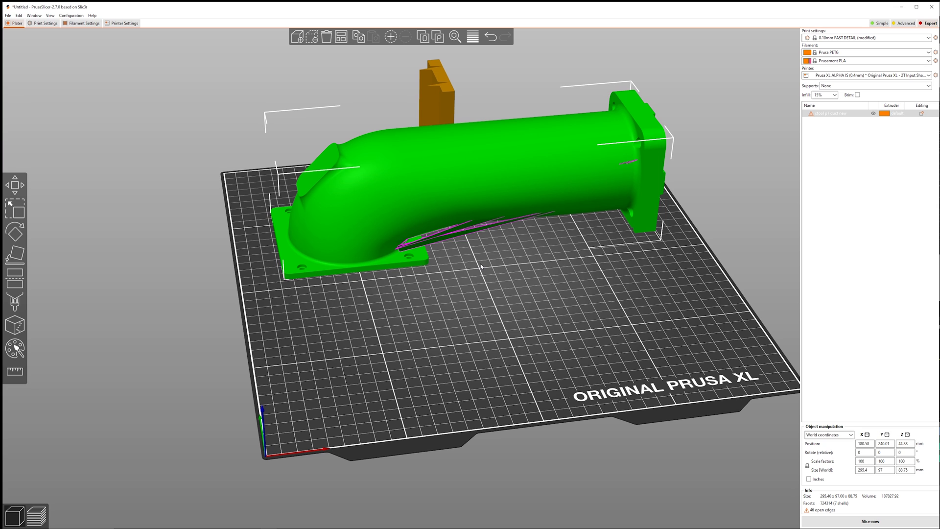
mouse_move(548, 322)
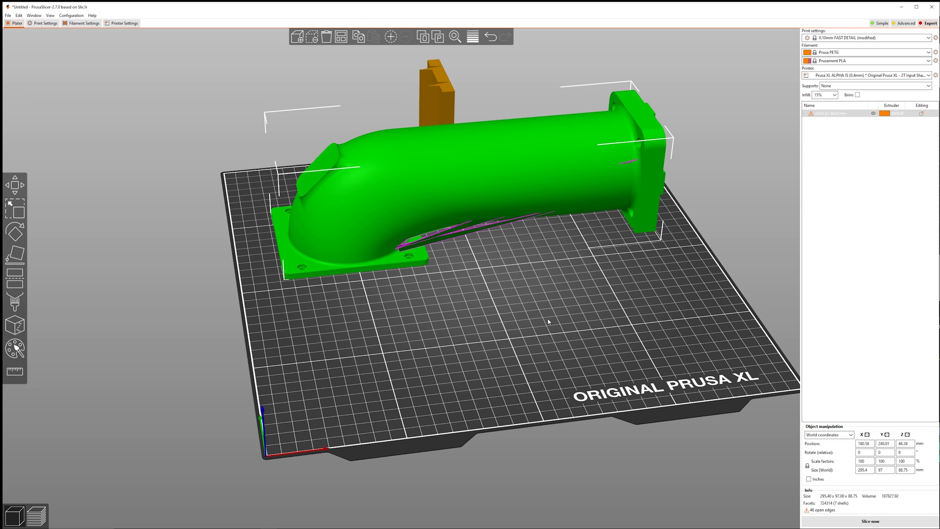
scroll("up", 3)
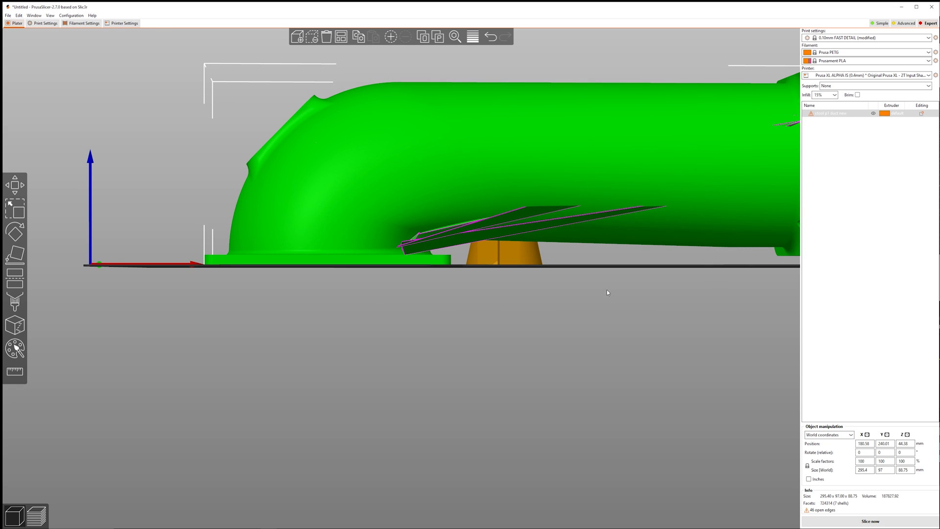
mouse_move(649, 244)
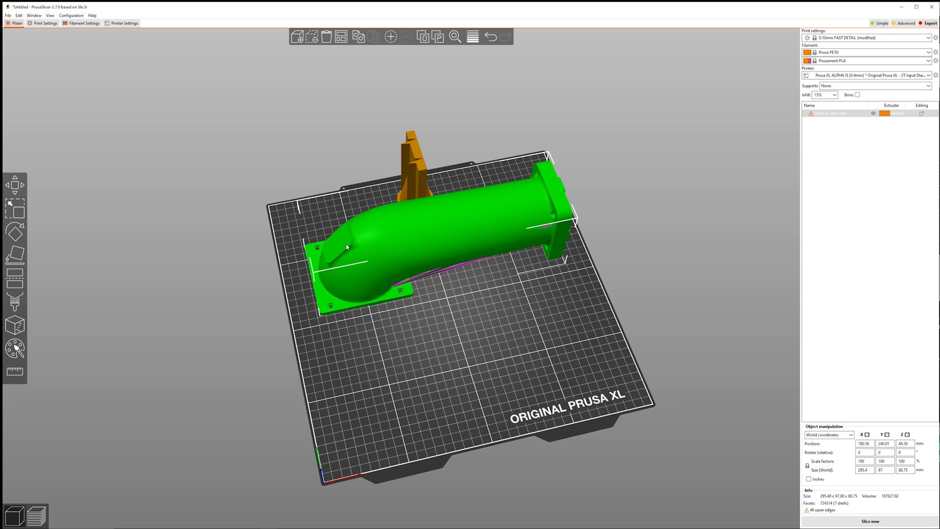
mouse_move(282, 155)
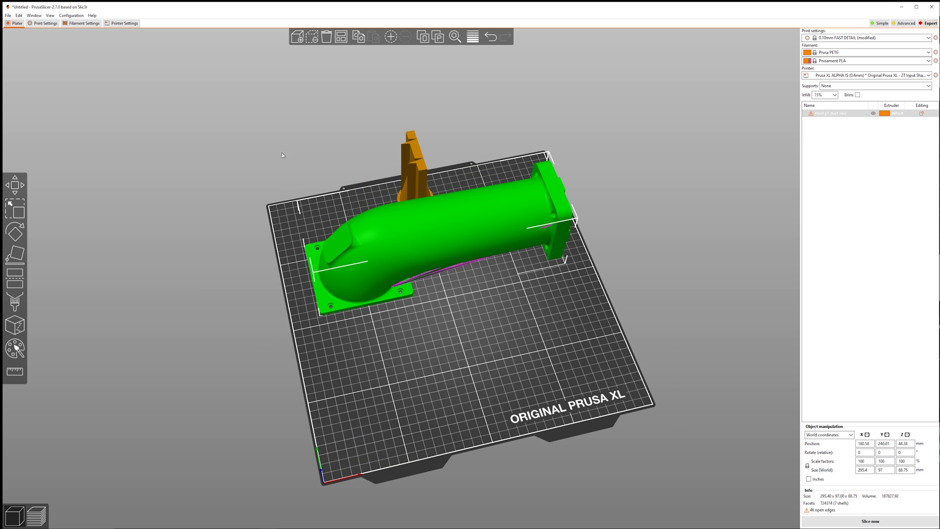
mouse_move(427, 359)
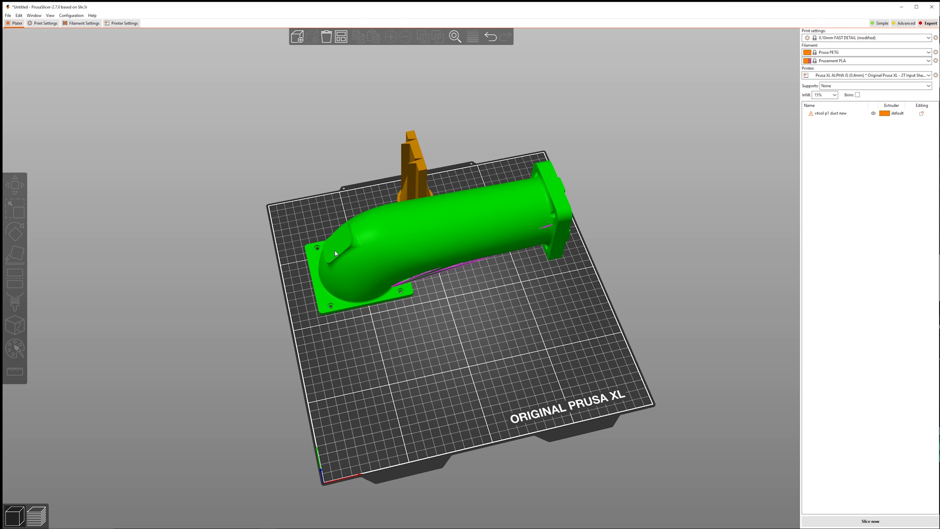
Step: Select the intake duct and activate the Place on Face tool
left_click(335, 253)
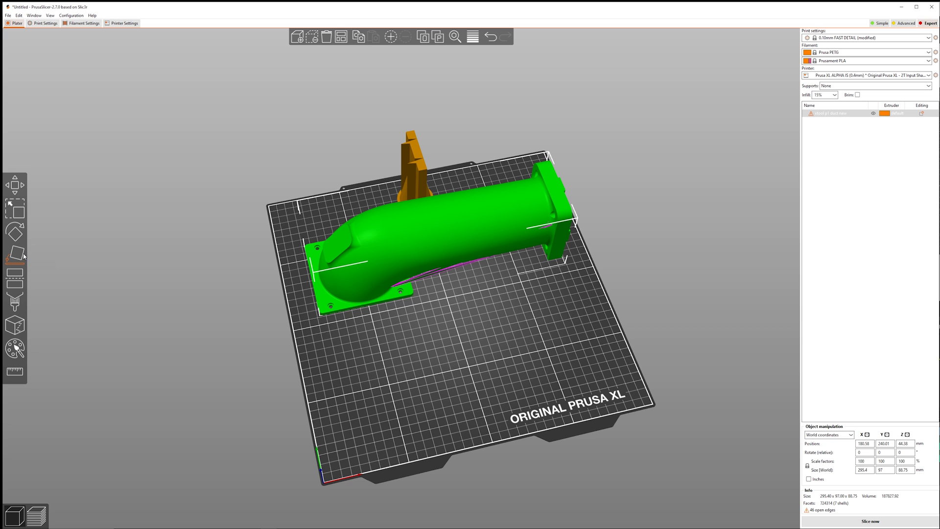
left_click(14, 255)
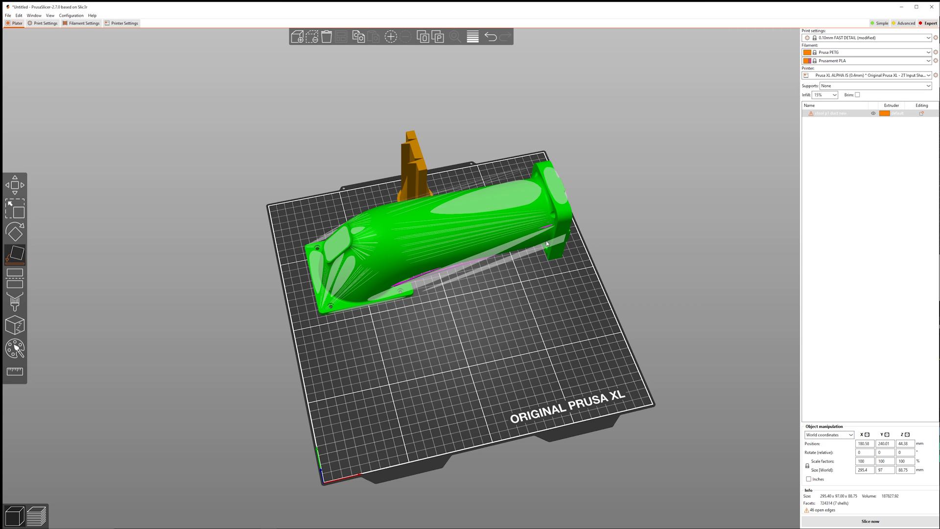
mouse_move(335, 253)
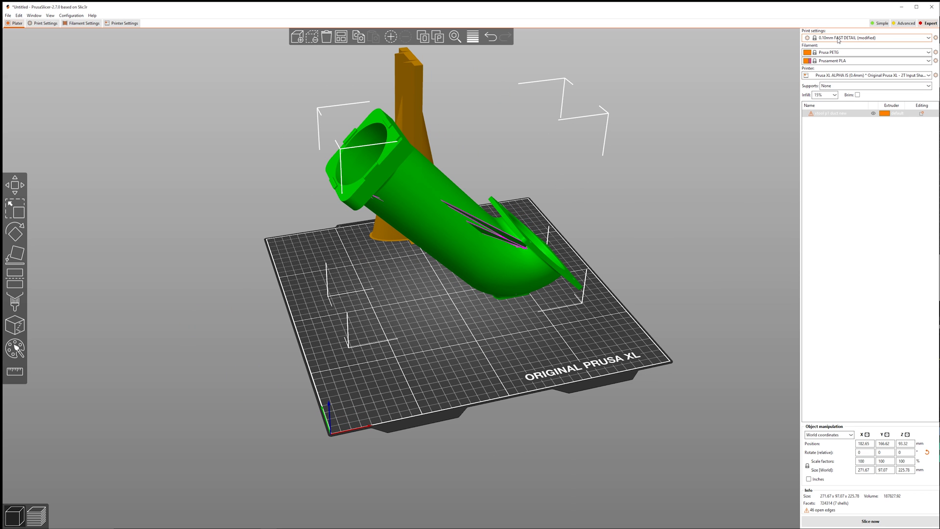
Step: Switch to 0.25mm STRUCTURAL, transfer wipe tower values, use build-plate-only supports, and change the filament
left_click(934, 37)
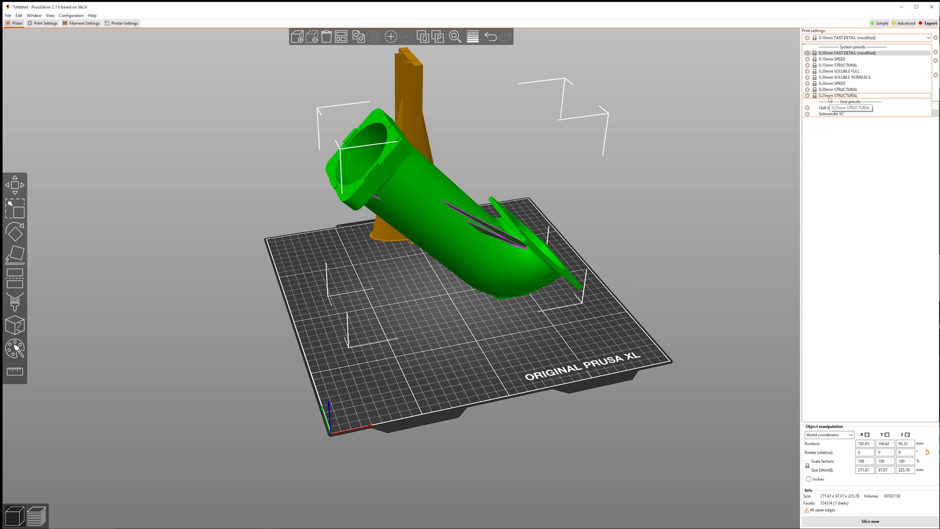
left_click(838, 96)
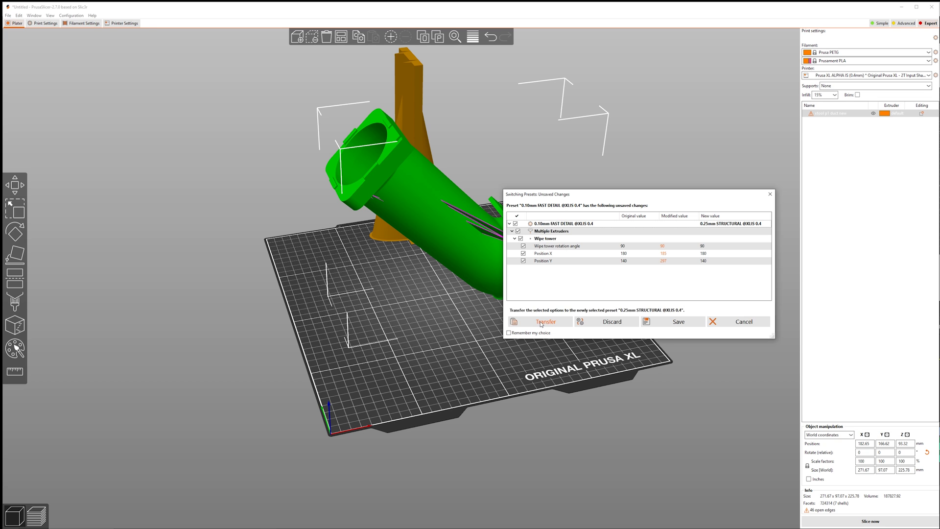
left_click(545, 321)
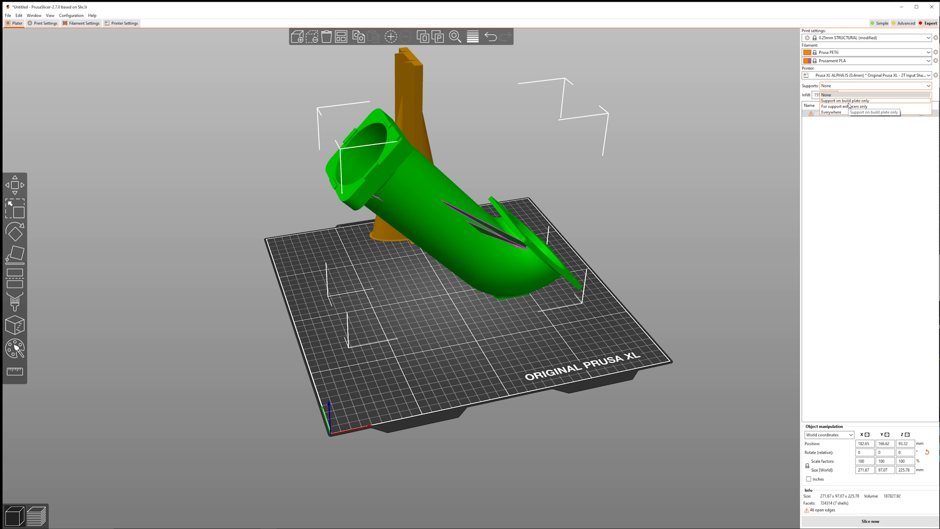
left_click(845, 100)
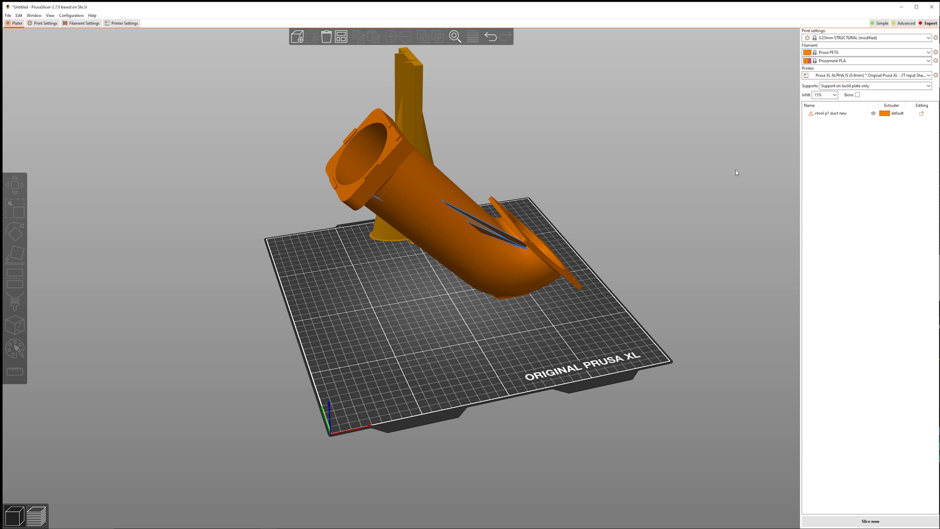
left_click(931, 52)
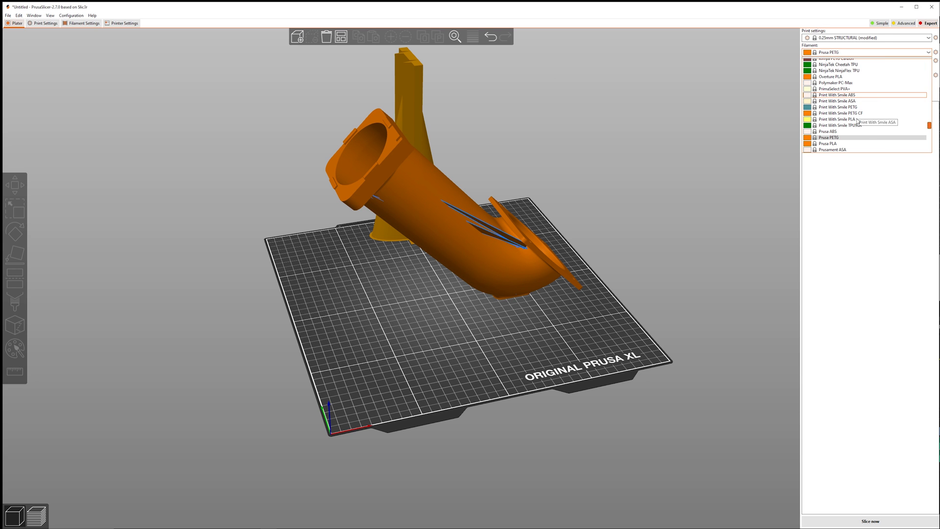
left_click(833, 150)
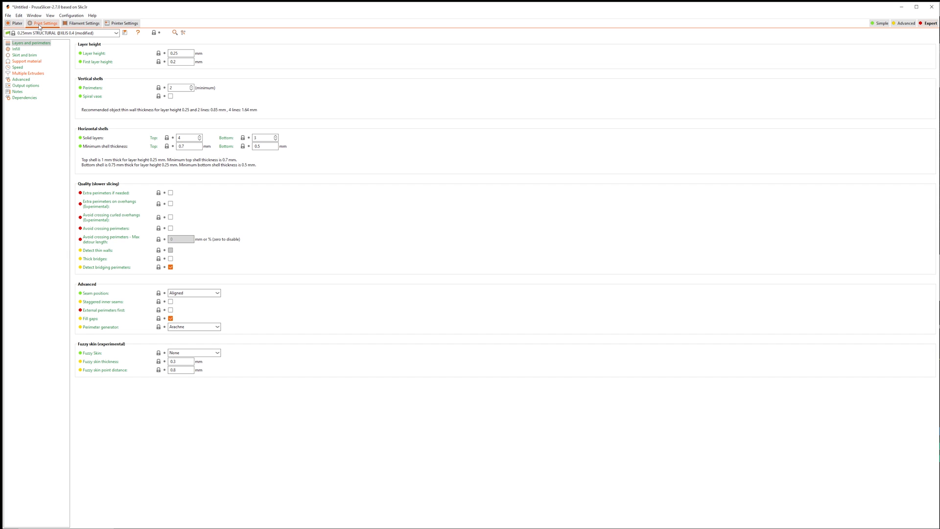
mouse_move(47, 64)
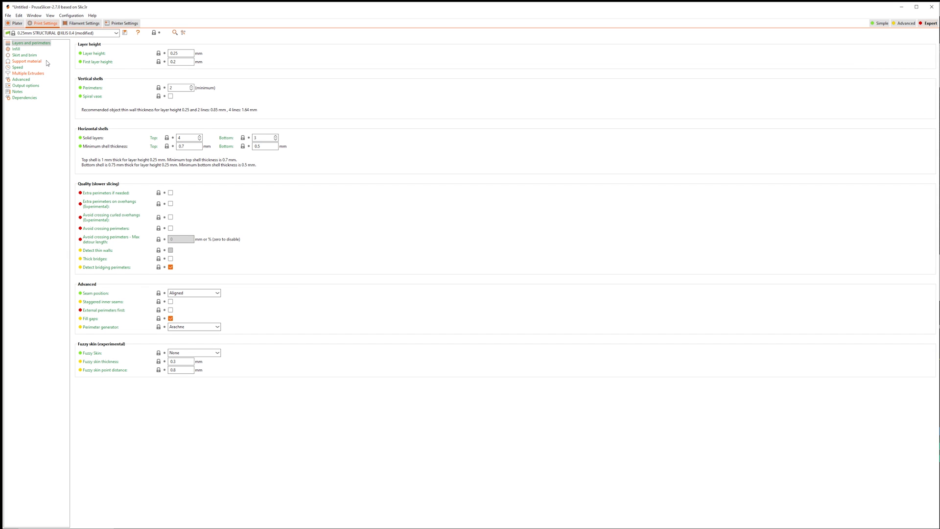
Step: Set the 0.25mm STRUCTURAL support style to Organic and return to the sliced plate
left_click(27, 60)
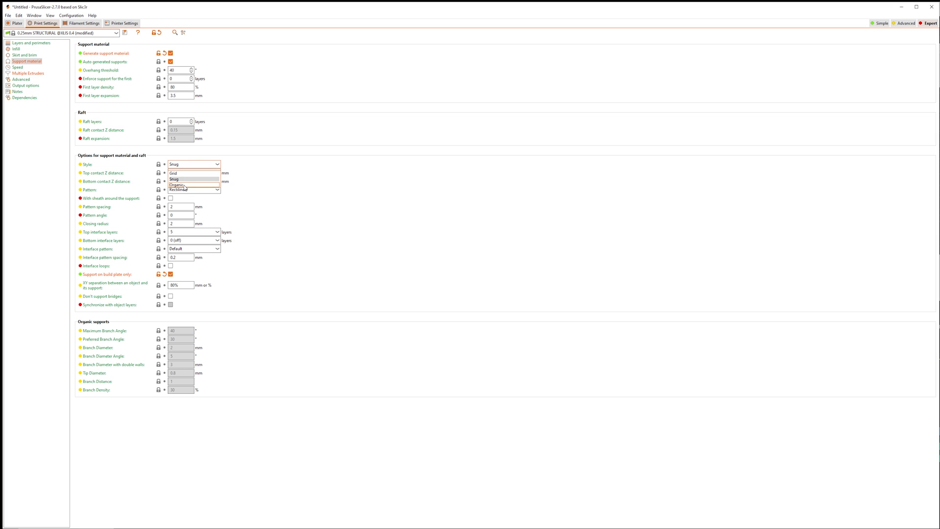
left_click(177, 184)
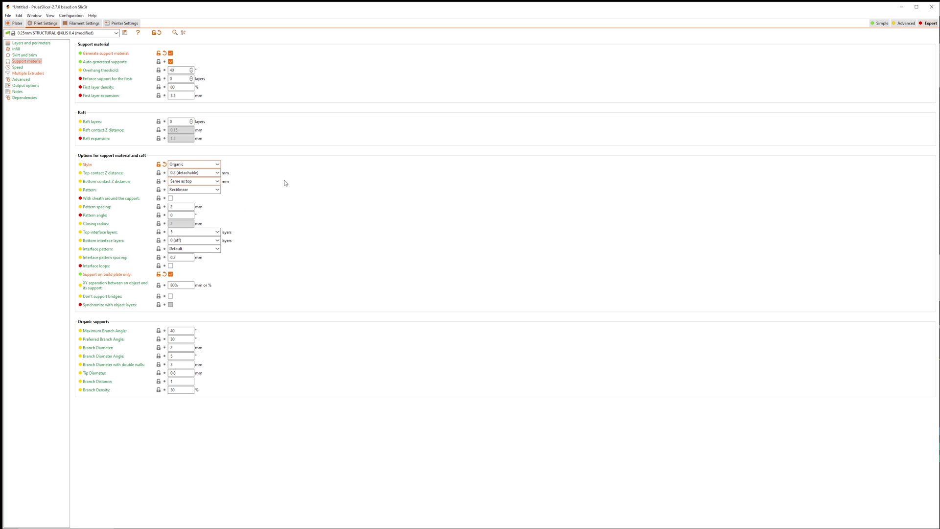
left_click(16, 23)
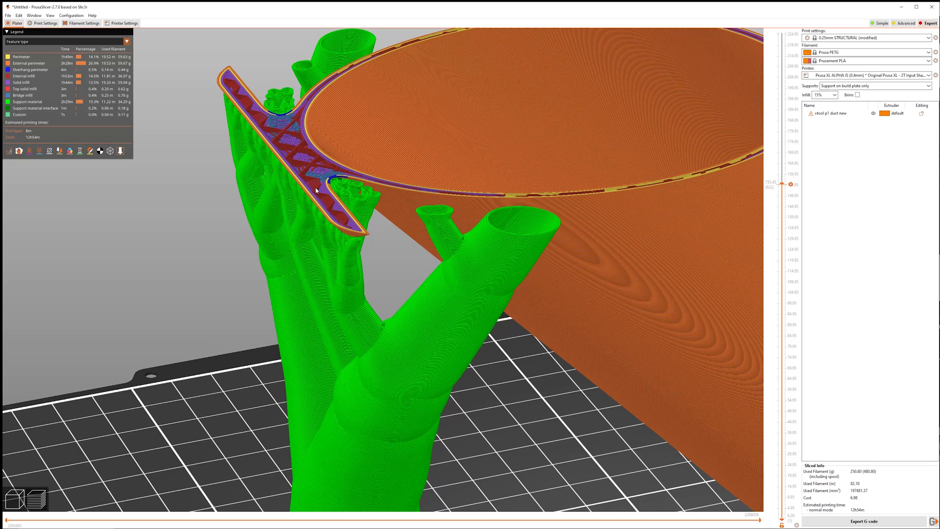
mouse_move(786, 187)
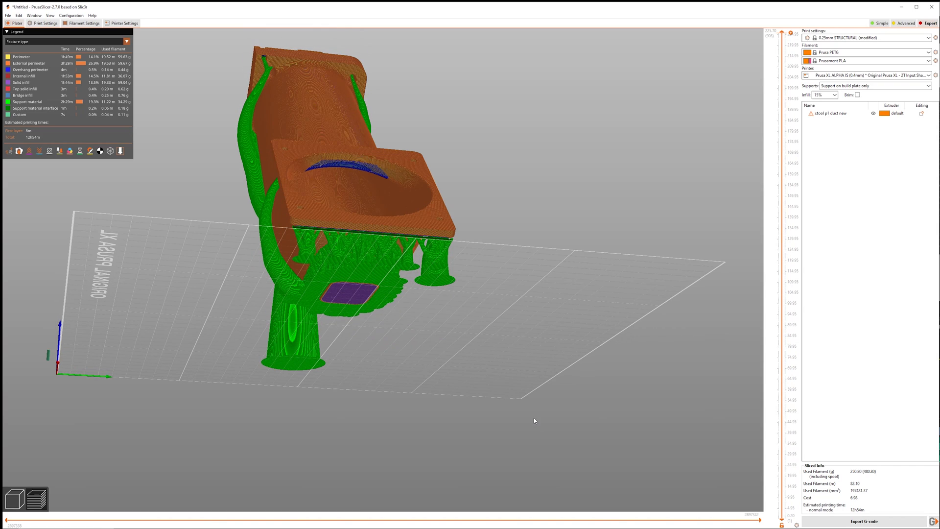
mouse_move(373, 185)
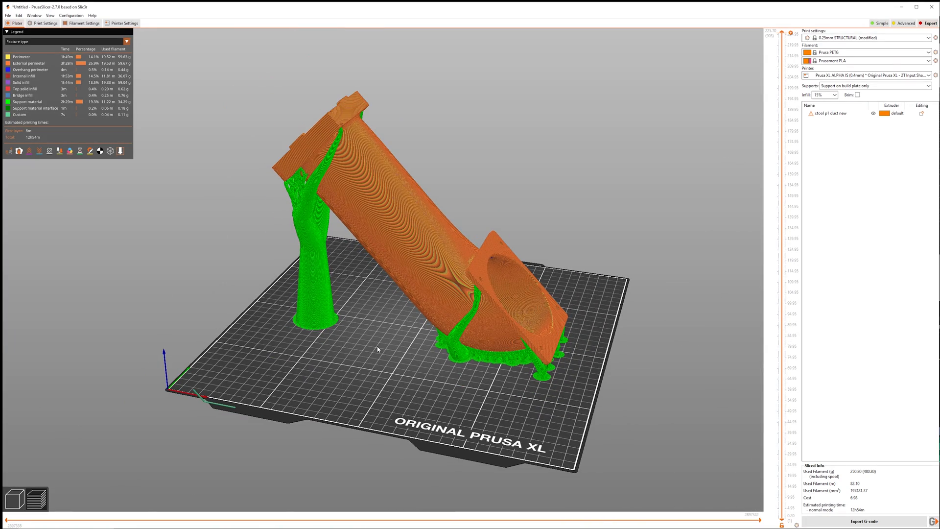
mouse_move(774, 487)
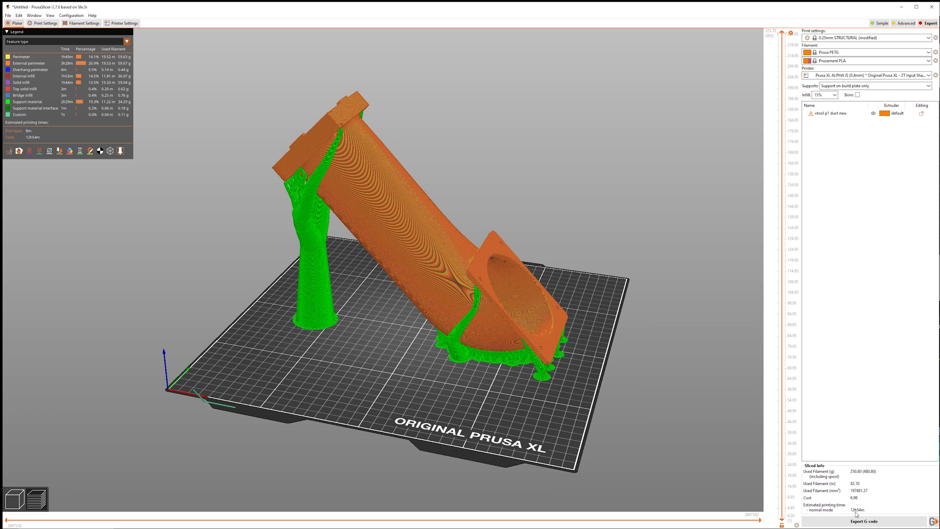
mouse_move(842, 516)
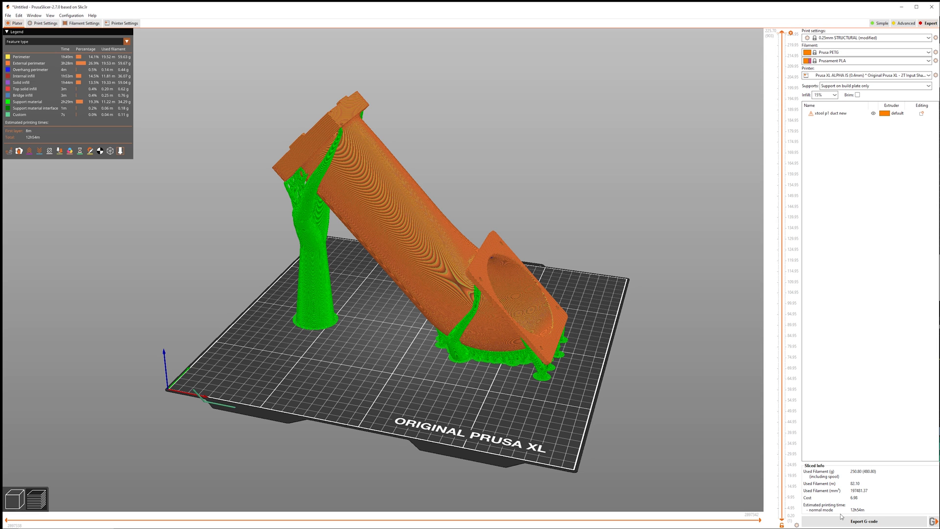
mouse_move(857, 502)
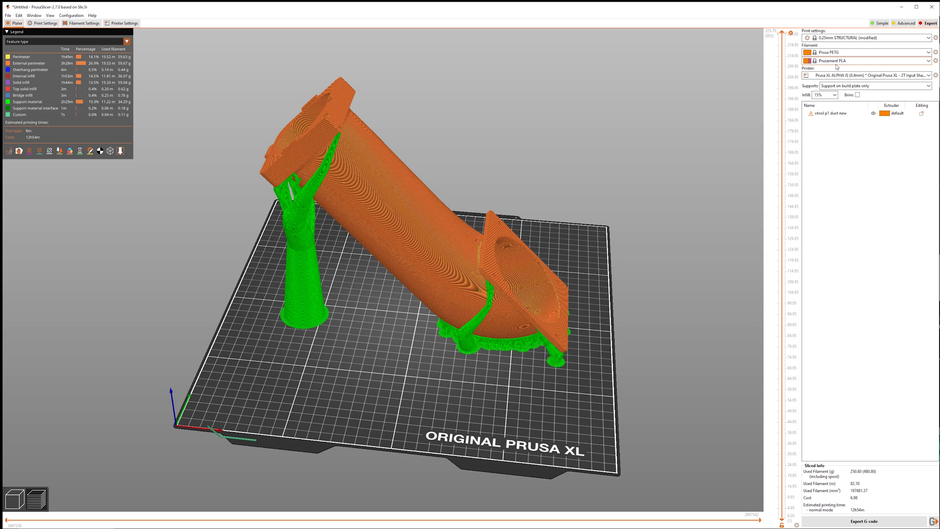
Step: Switch the print preset to 0.10mm FAST DETAIL, giving an estimated 21h54m print
left_click(927, 38)
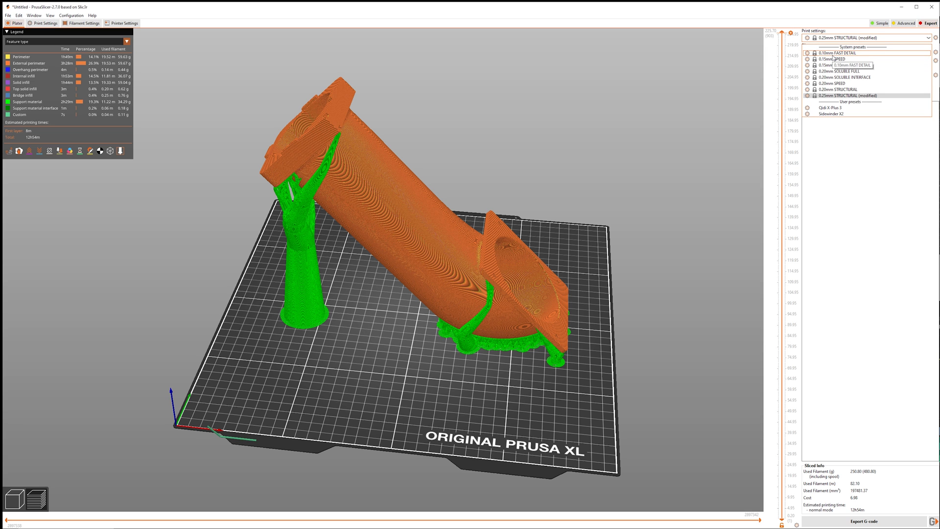
left_click(839, 53)
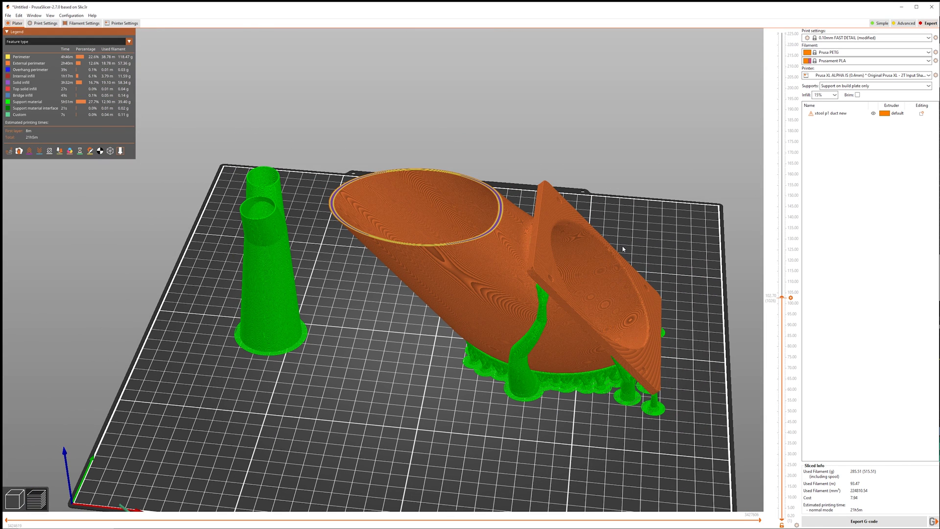
mouse_move(699, 203)
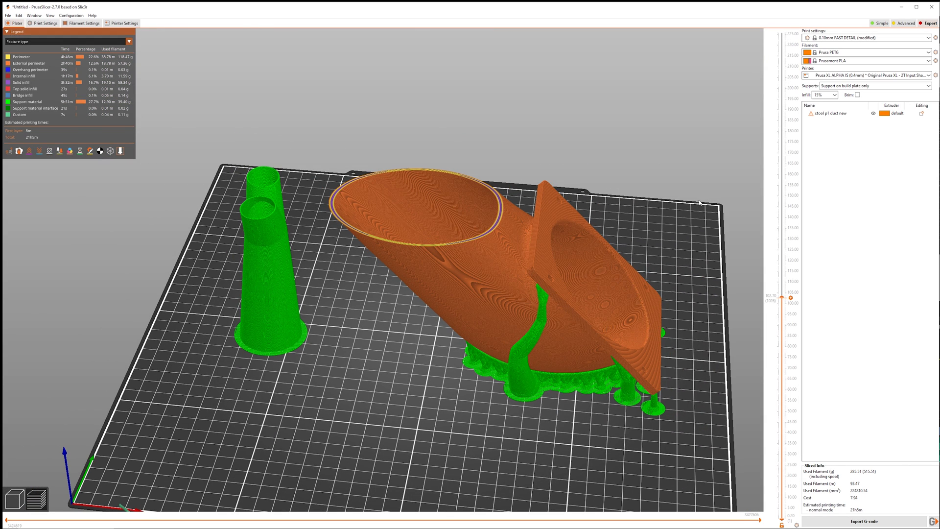